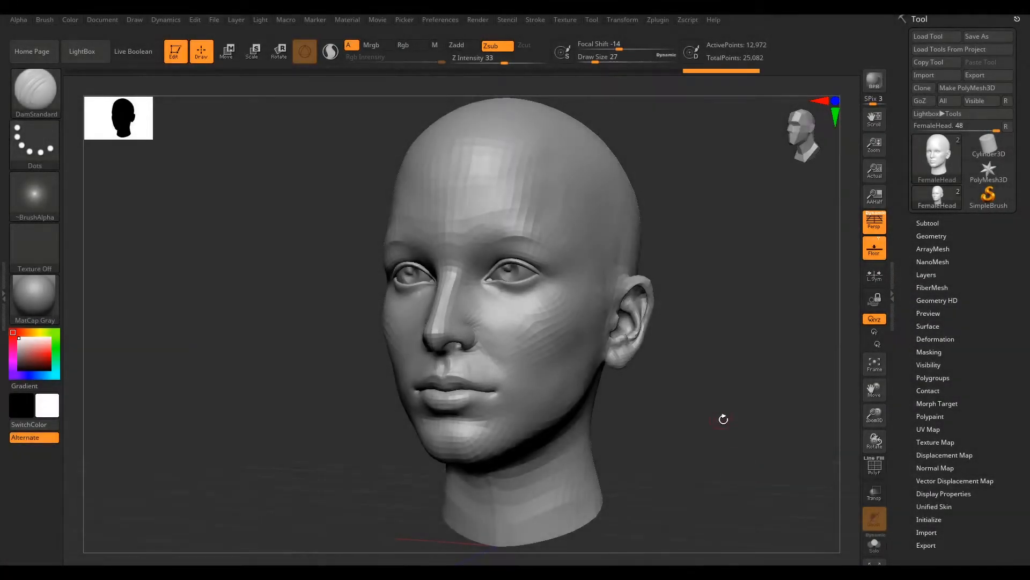
Zoom in on the head's nose, face it head-on and orbit to its other side
drag(722, 420, 660, 432)
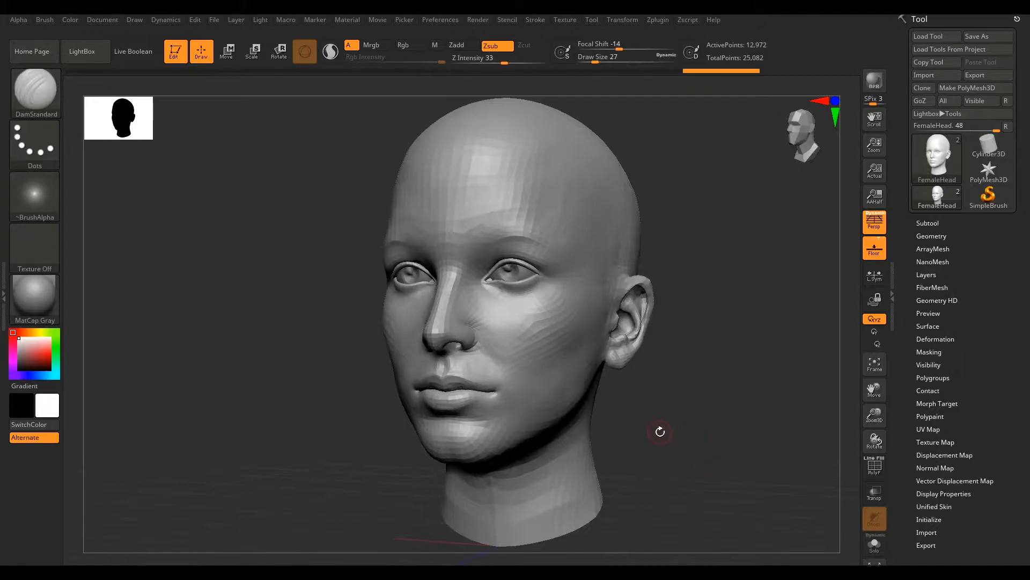
drag(660, 431, 630, 406)
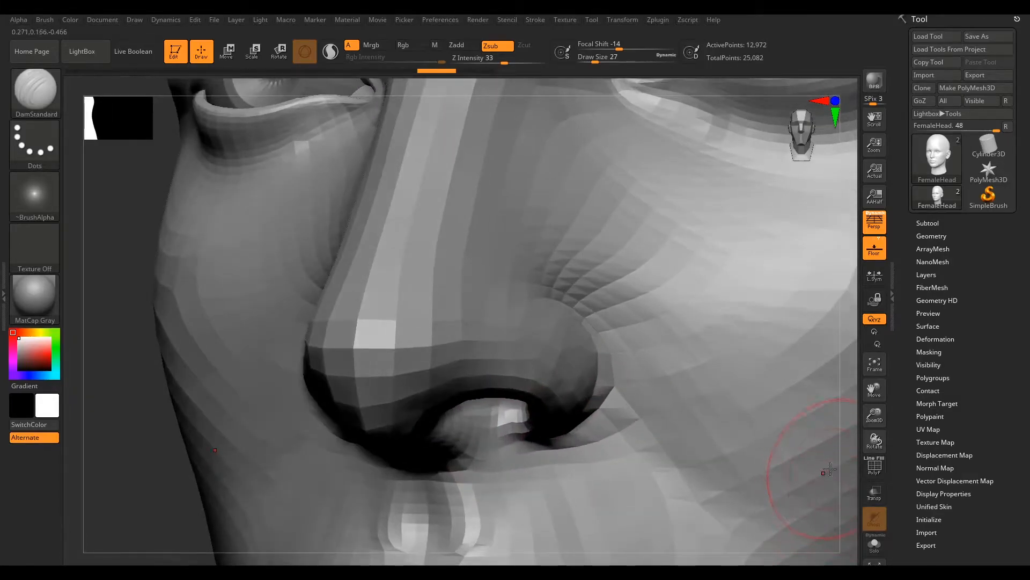
drag(828, 470, 840, 368)
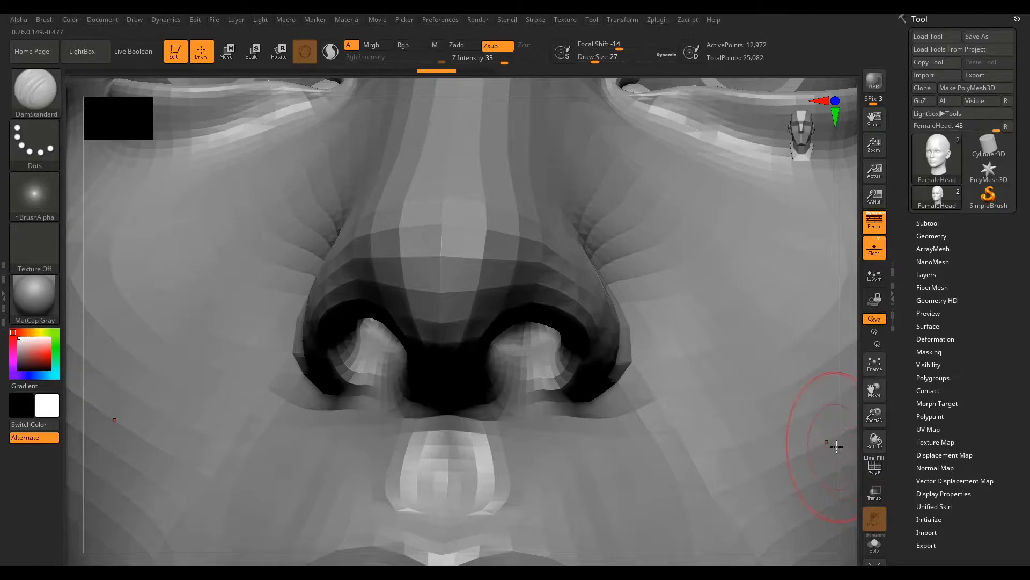
mouse_move(794, 408)
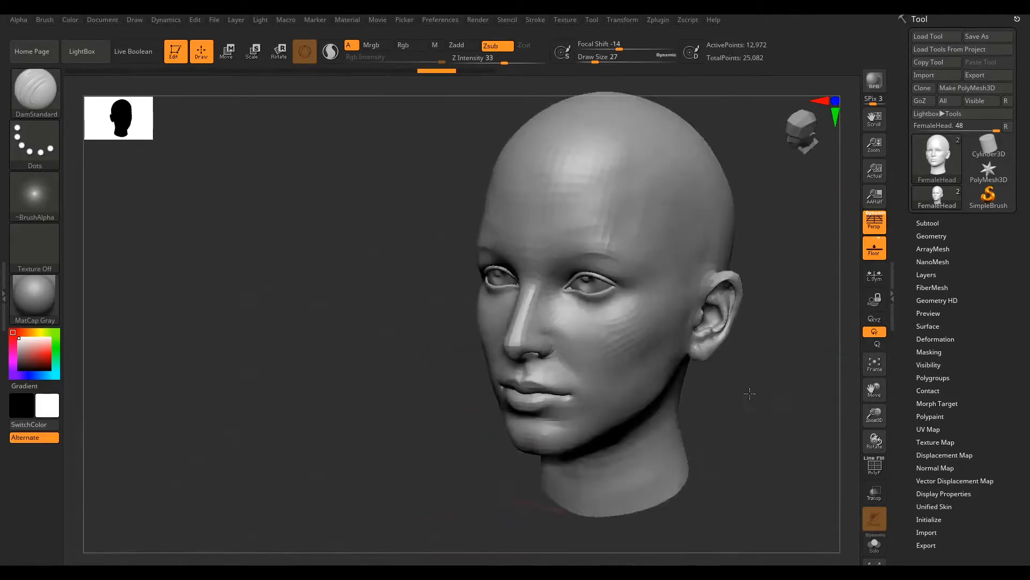
drag(749, 394, 782, 365)
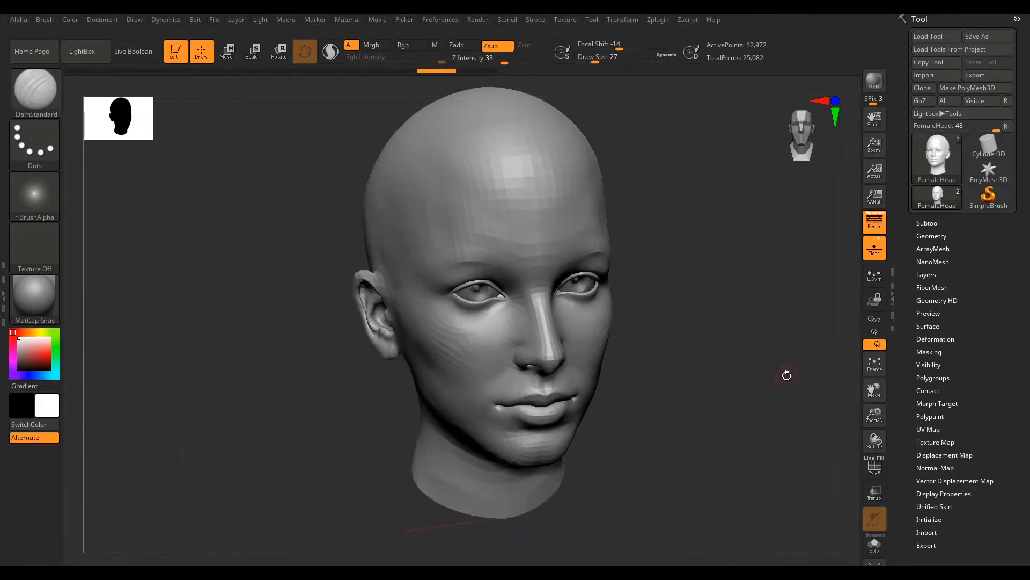
mouse_move(874, 332)
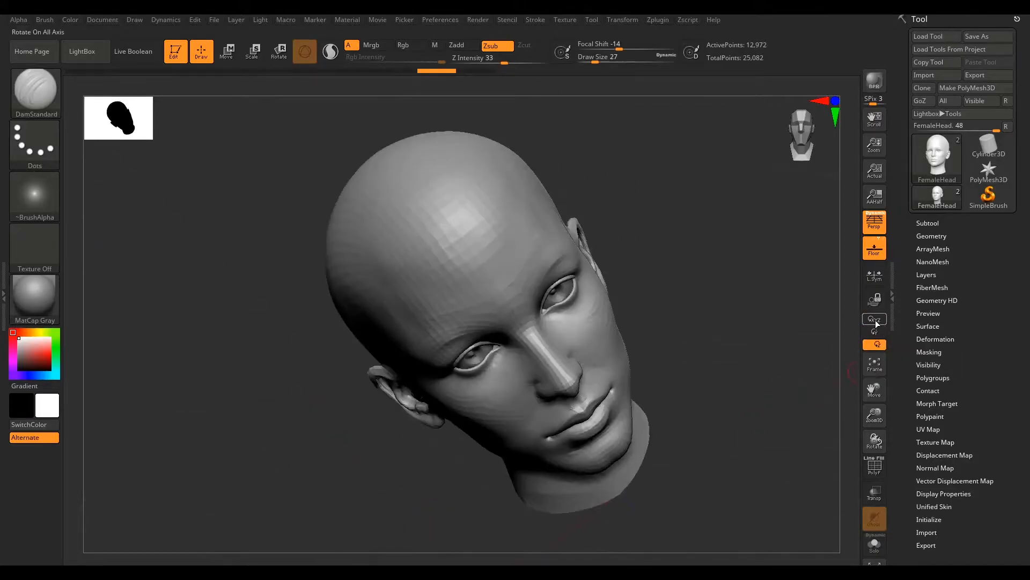
mouse_move(873, 321)
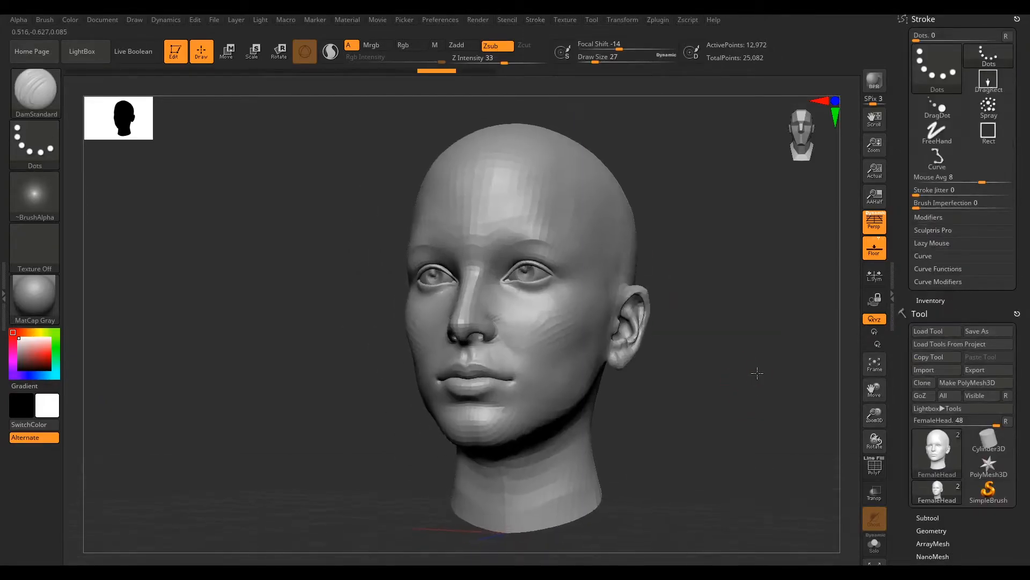
Replace the head with a PolySphere and expand the Lazy Mouse settings
click(82, 50)
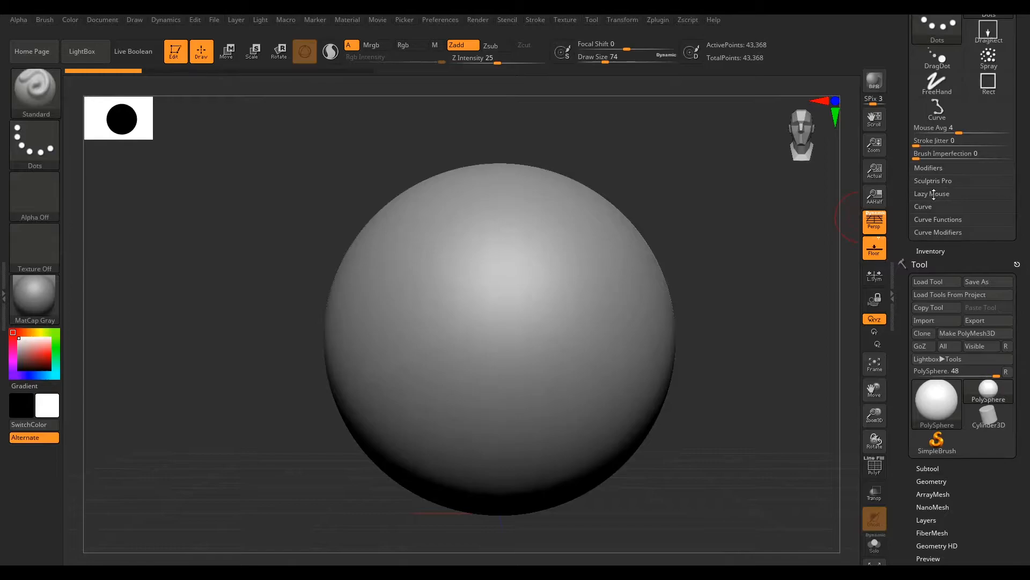
click(932, 193)
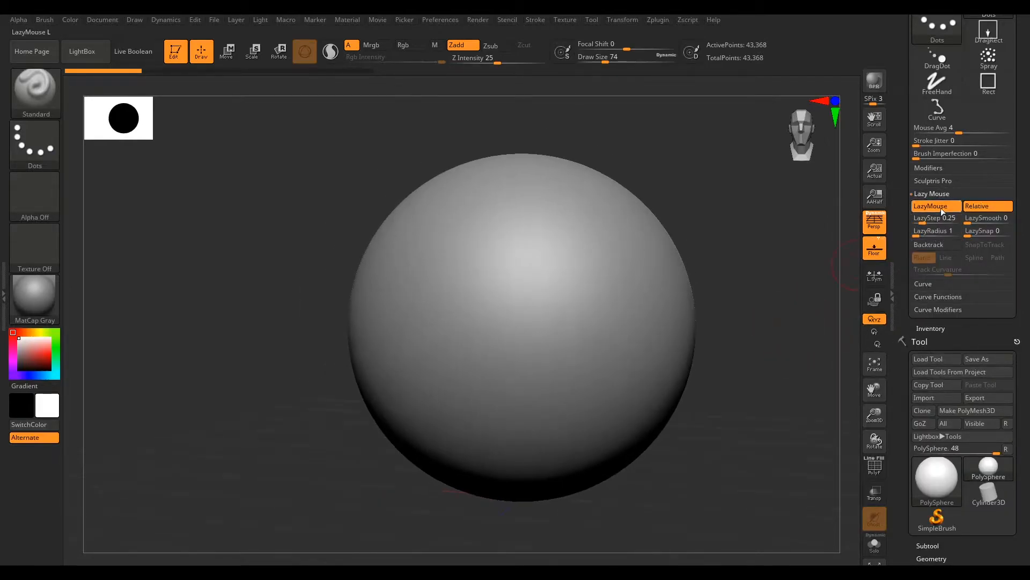
mouse_move(937, 205)
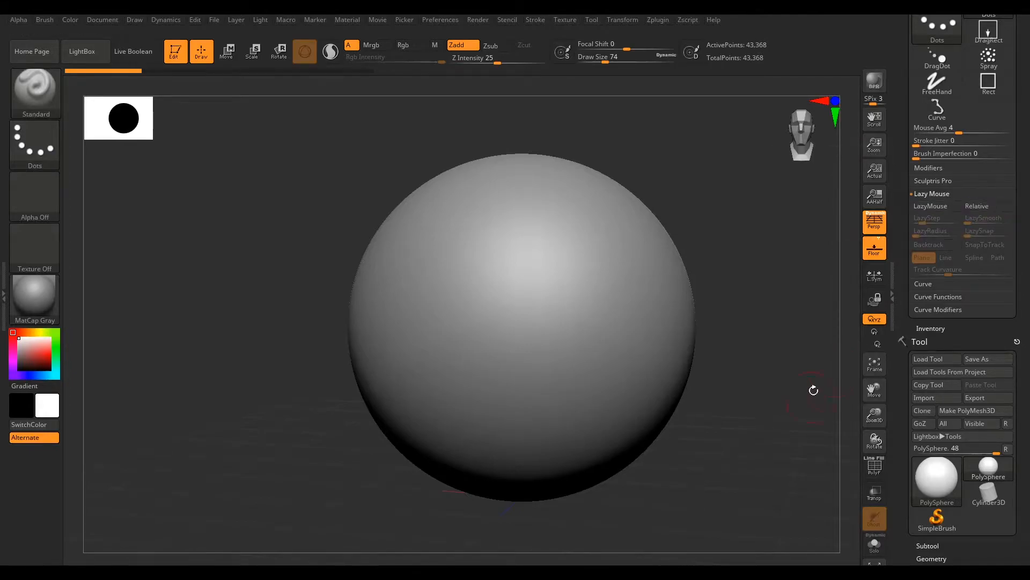
drag(812, 388, 764, 361)
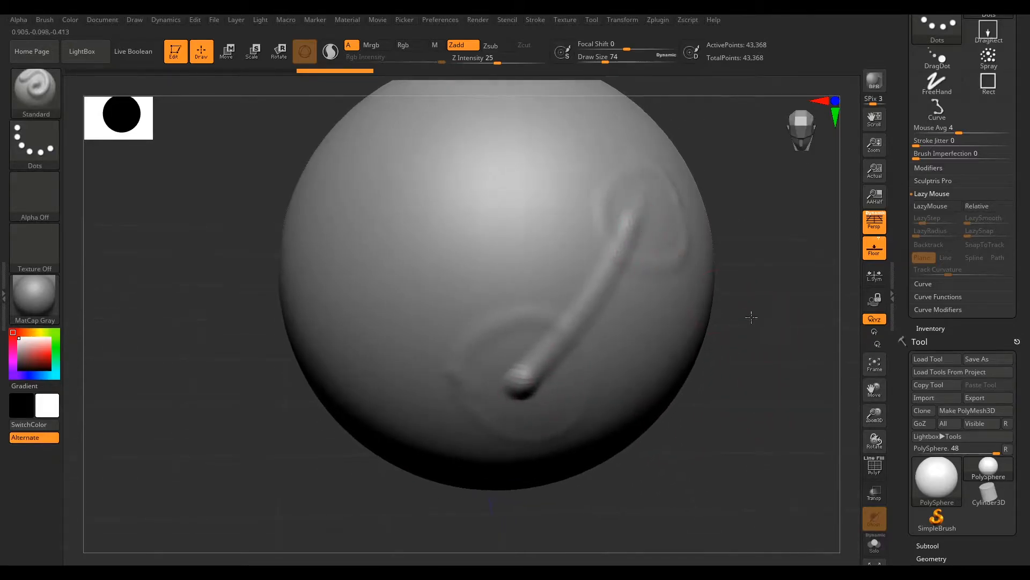
drag(751, 318, 762, 361)
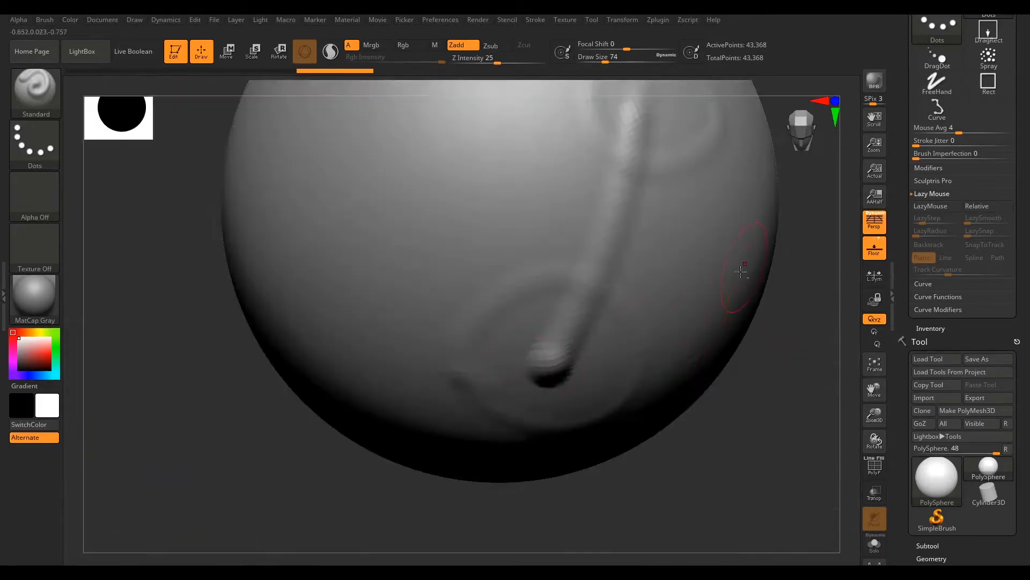
drag(741, 271, 774, 326)
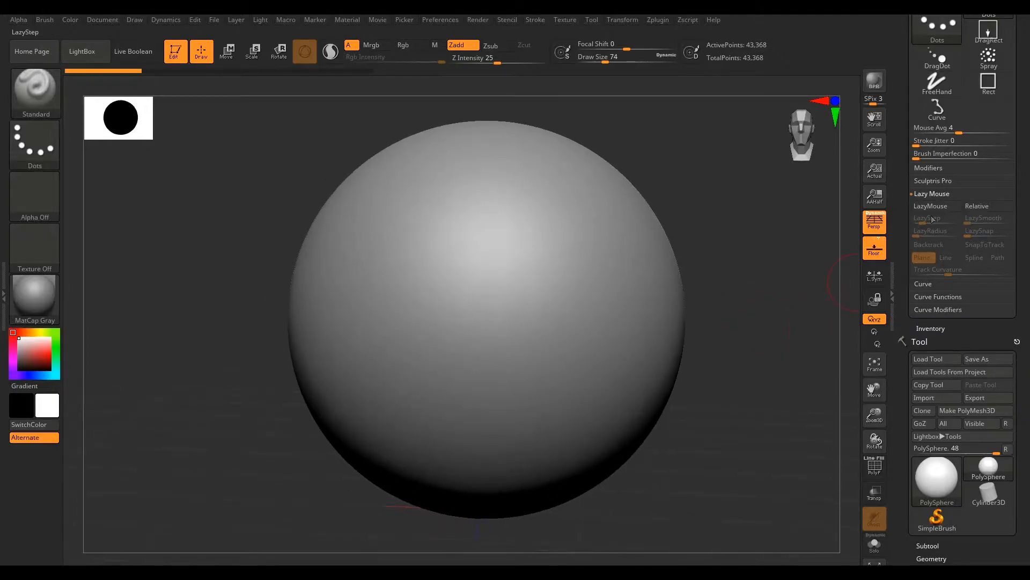
Re-enable LazyMouse and sculpt several smooth diagonal ridges on the sphere's right side
click(930, 205)
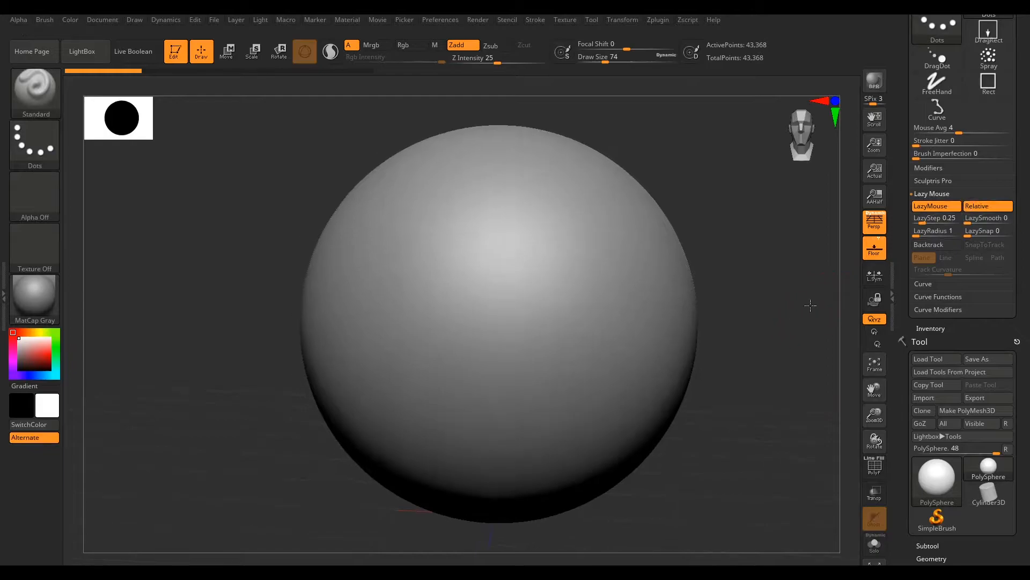
drag(572, 236, 499, 387)
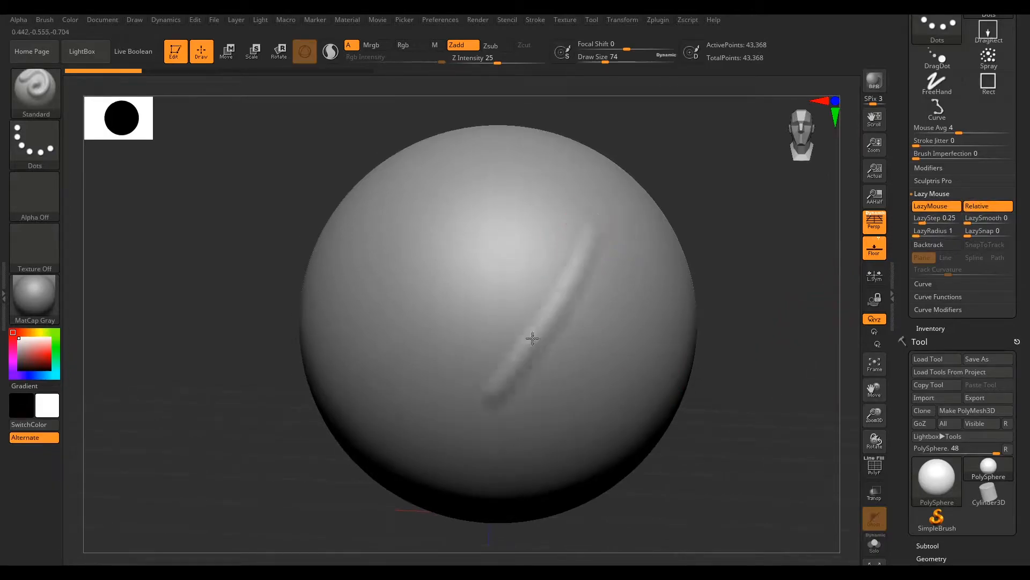
drag(533, 338, 732, 211)
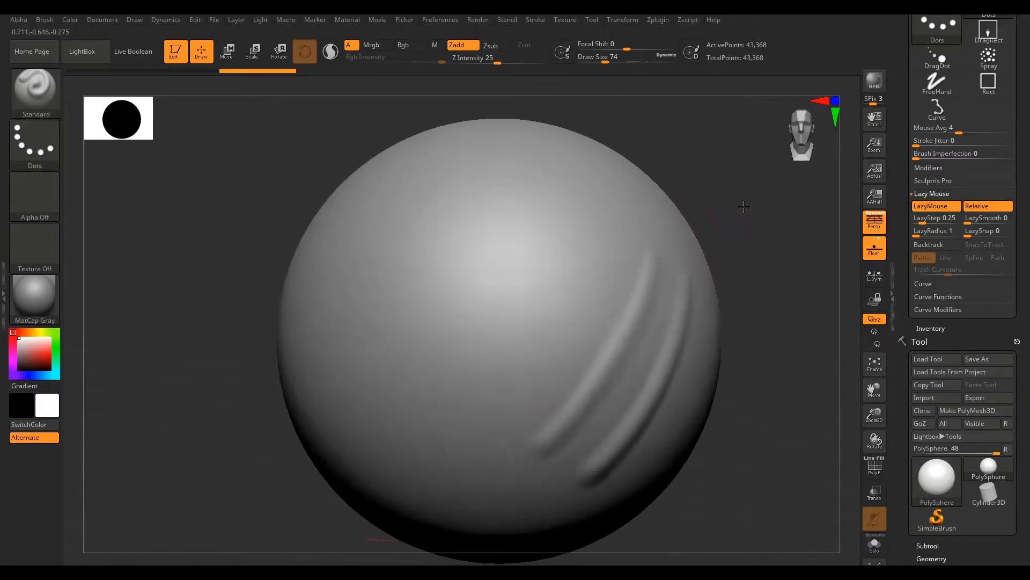
drag(744, 206, 601, 260)
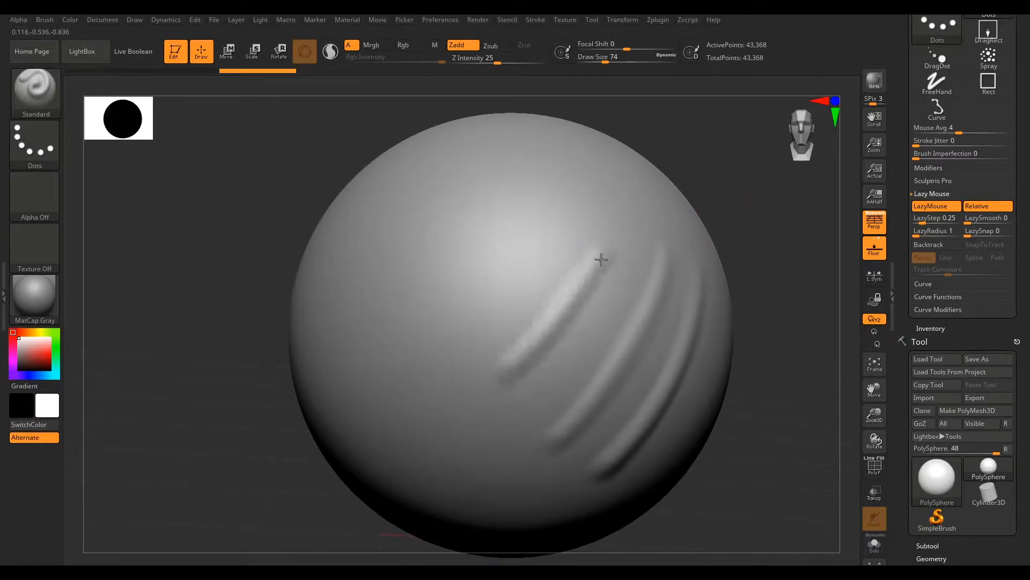
drag(600, 259, 548, 338)
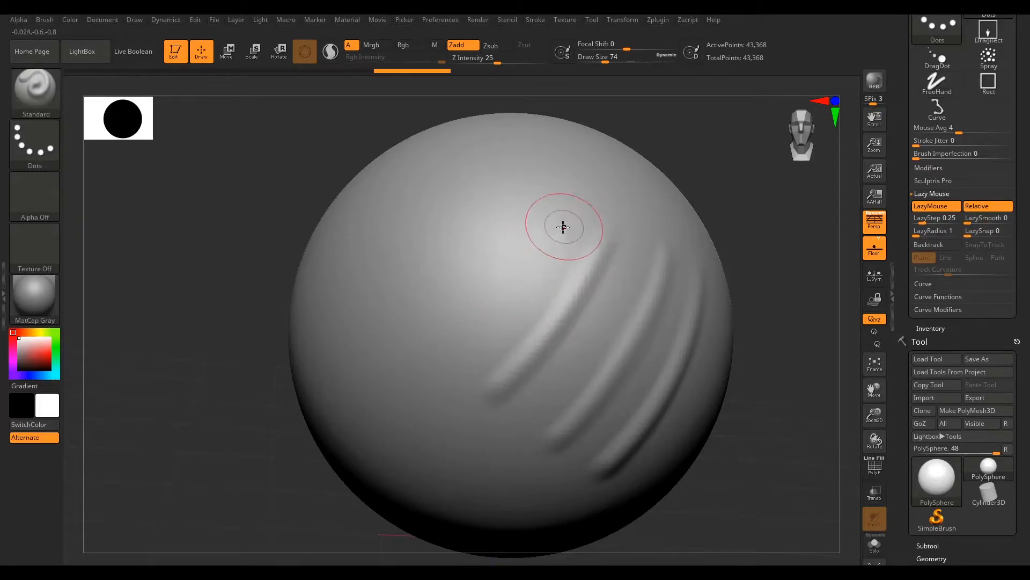
mouse_move(547, 238)
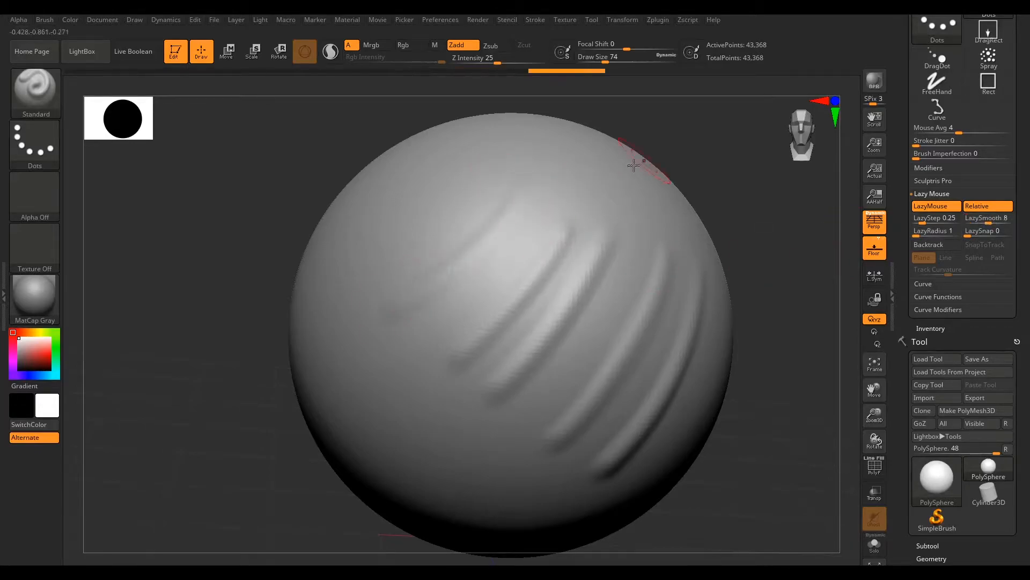
Raise LazySmooth to 14 and sculpt curling S-shaped swirls on a fresh area of the sphere
drag(631, 165, 356, 309)
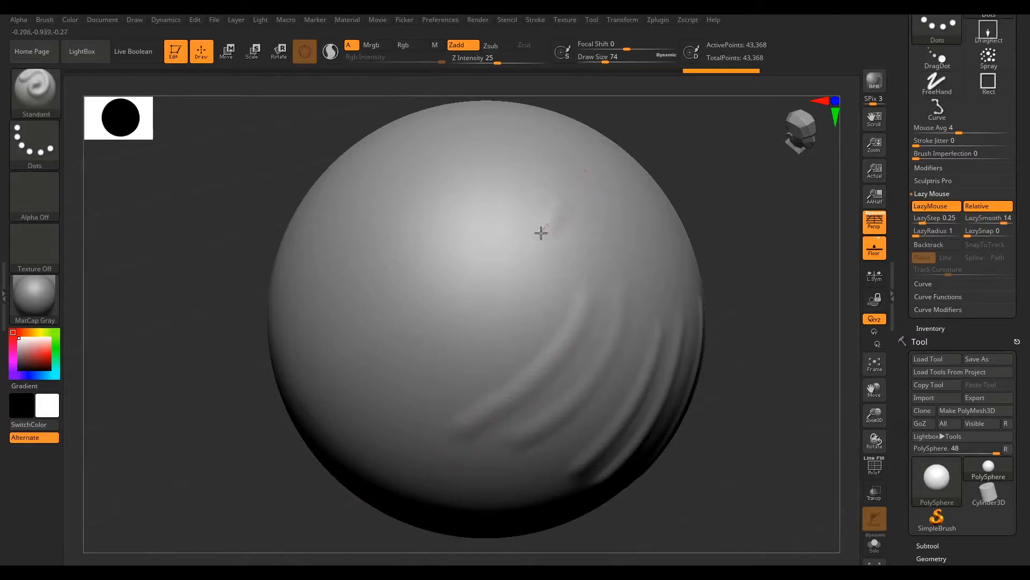
drag(539, 229, 408, 440)
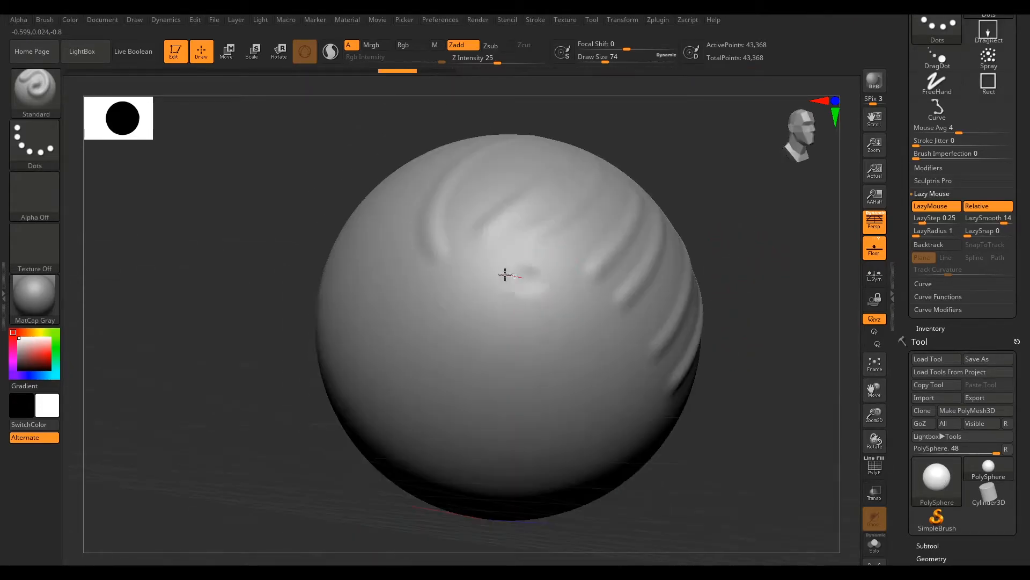
drag(503, 275, 573, 319)
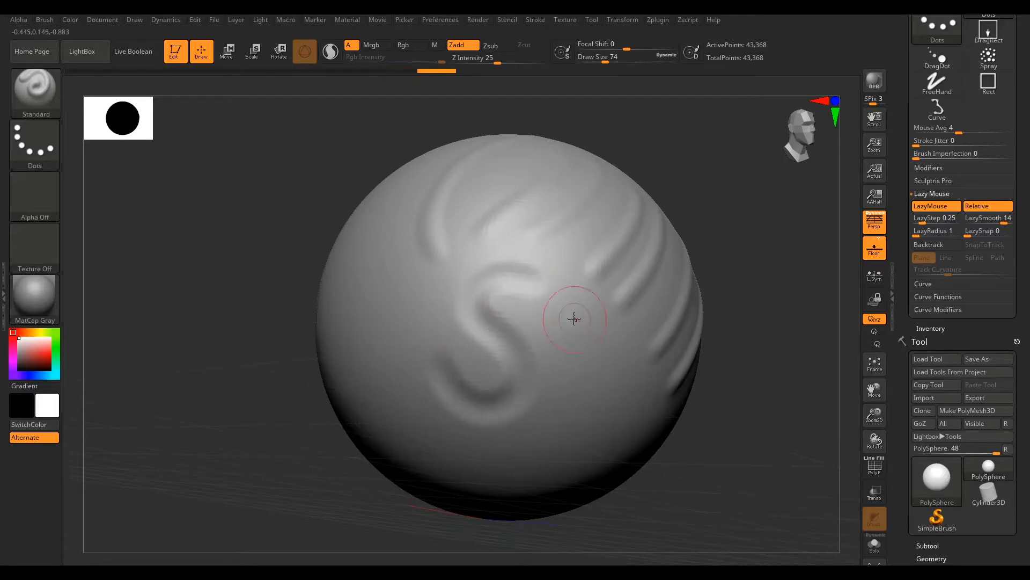
drag(575, 319, 631, 417)
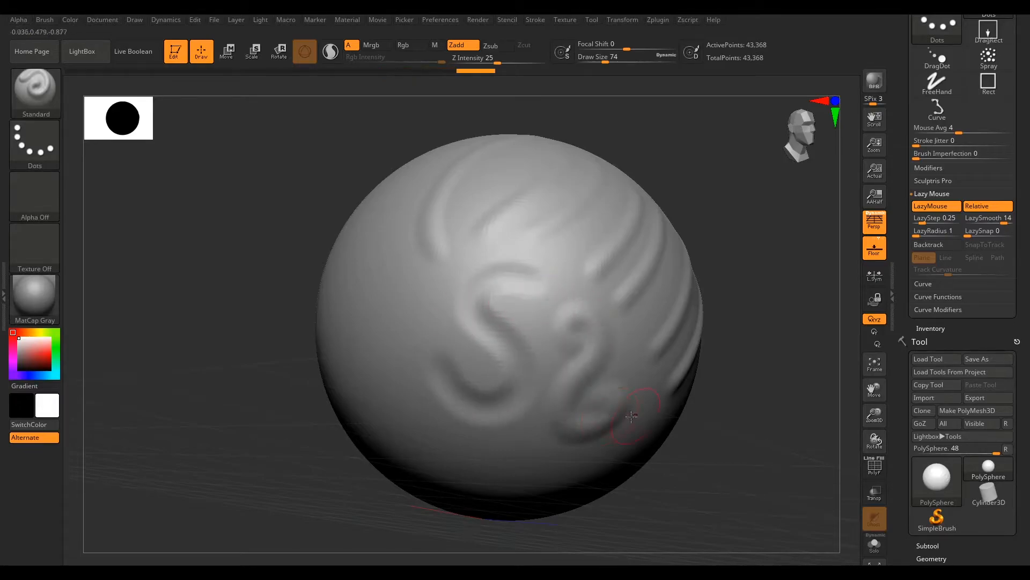
drag(631, 416, 664, 321)
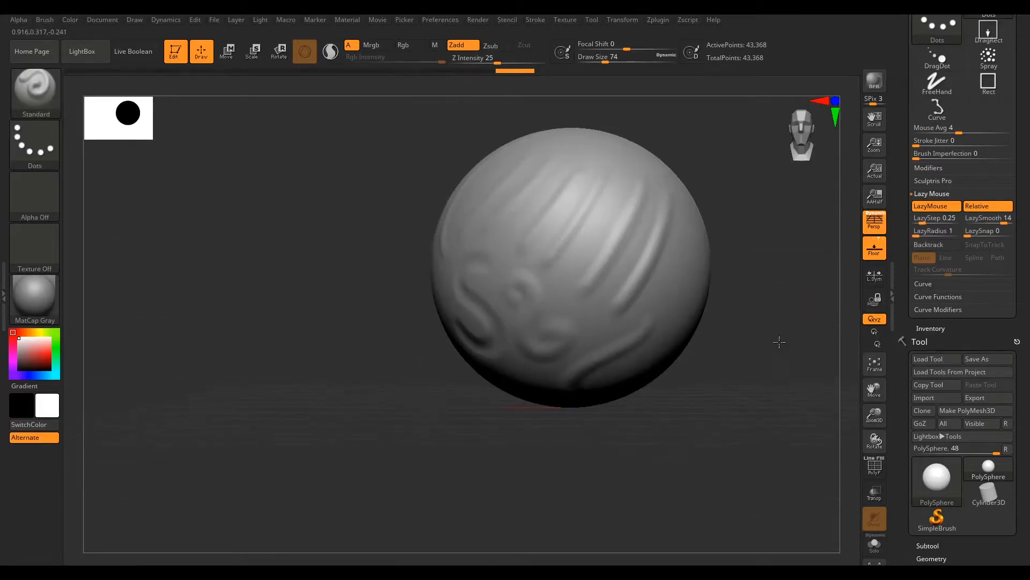
Raise LazyStep to about 0.72 and sculpt a test stroke across the sphere
drag(779, 341, 756, 340)
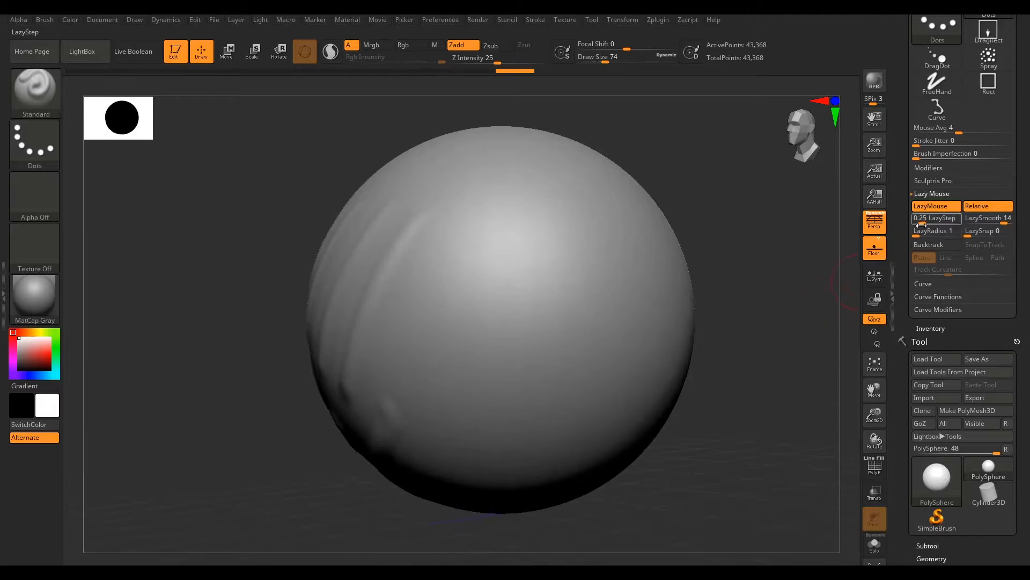
drag(601, 217, 570, 266)
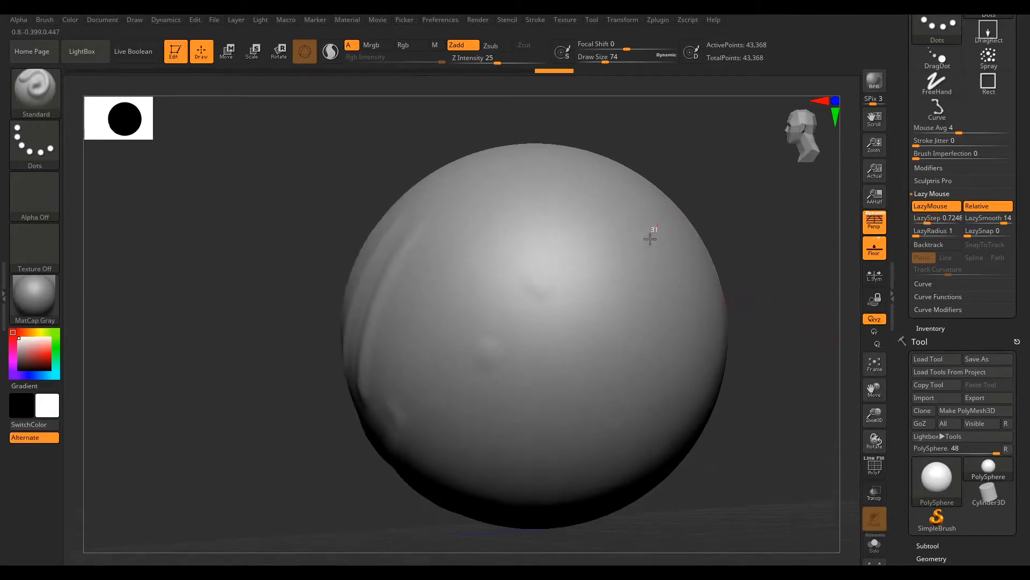
drag(649, 238, 807, 335)
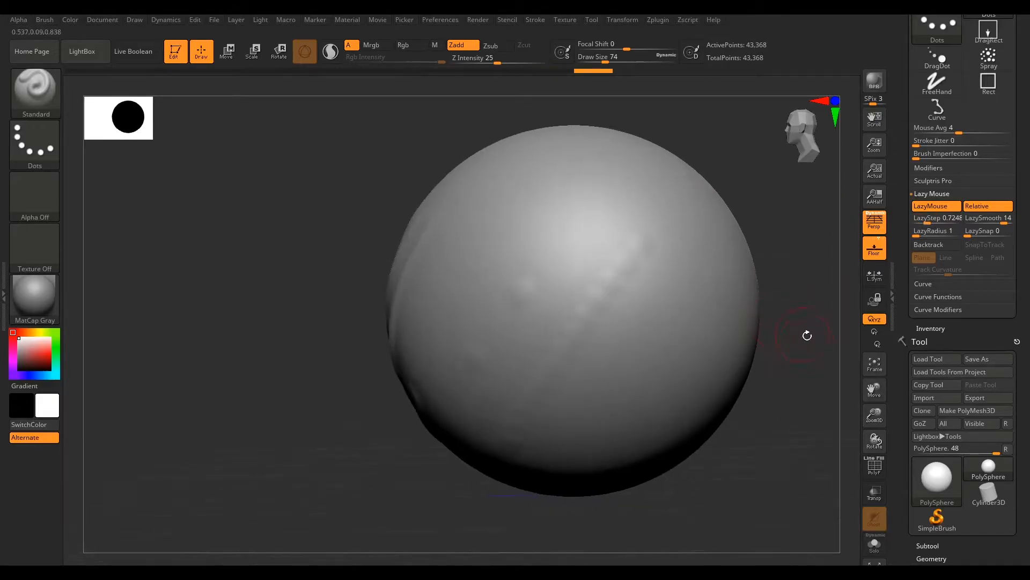
drag(806, 335, 766, 393)
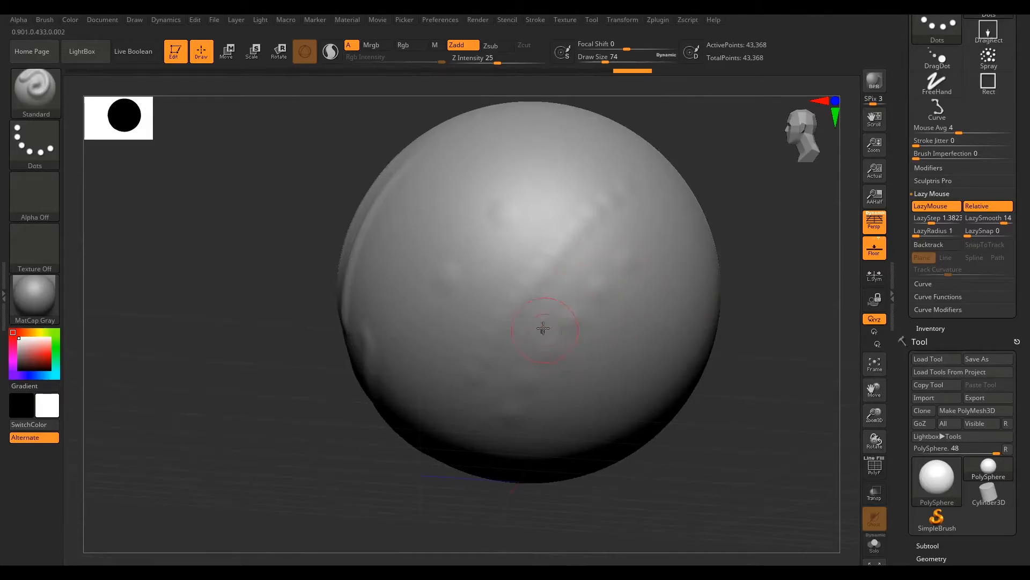
Sculpt another stroke with LazyStep near 1.38 and inspect the wider spacing
drag(542, 328, 680, 259)
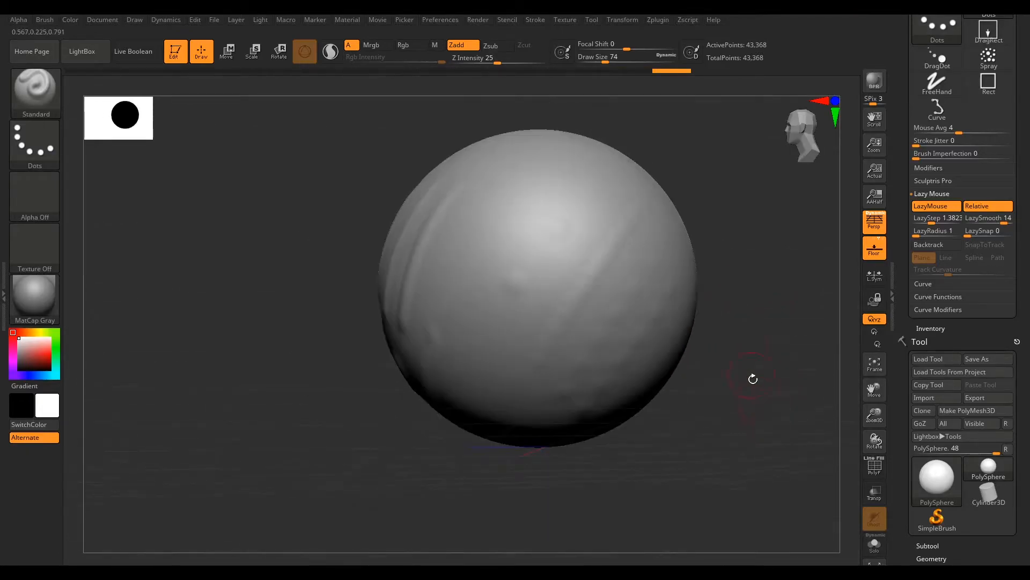
drag(753, 378, 746, 347)
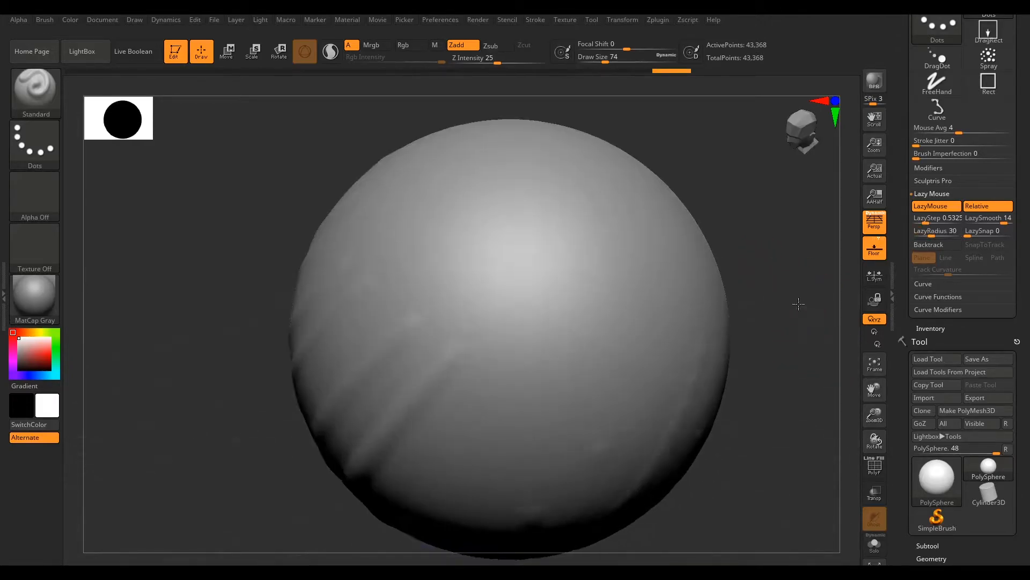
Set LazyStep to 0 and sculpt a smooth stroke on the sphere
drag(799, 303, 561, 291)
text(0 )
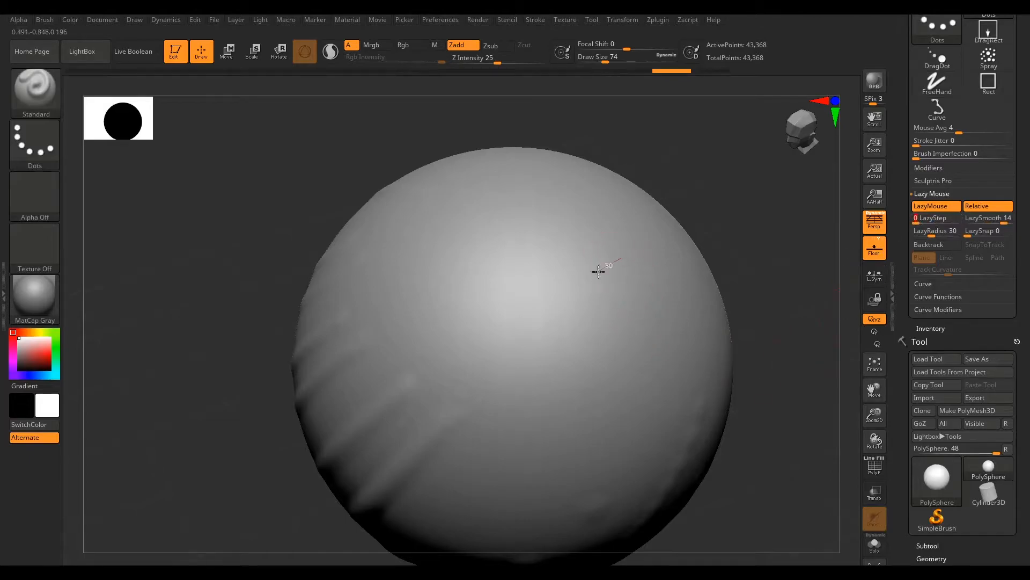
drag(598, 272, 664, 245)
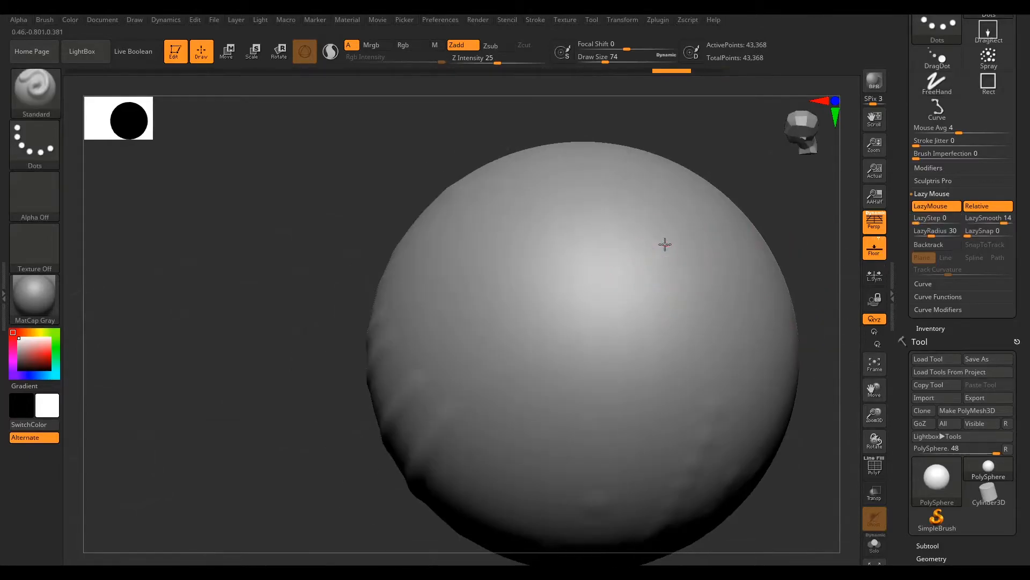
drag(664, 245, 793, 235)
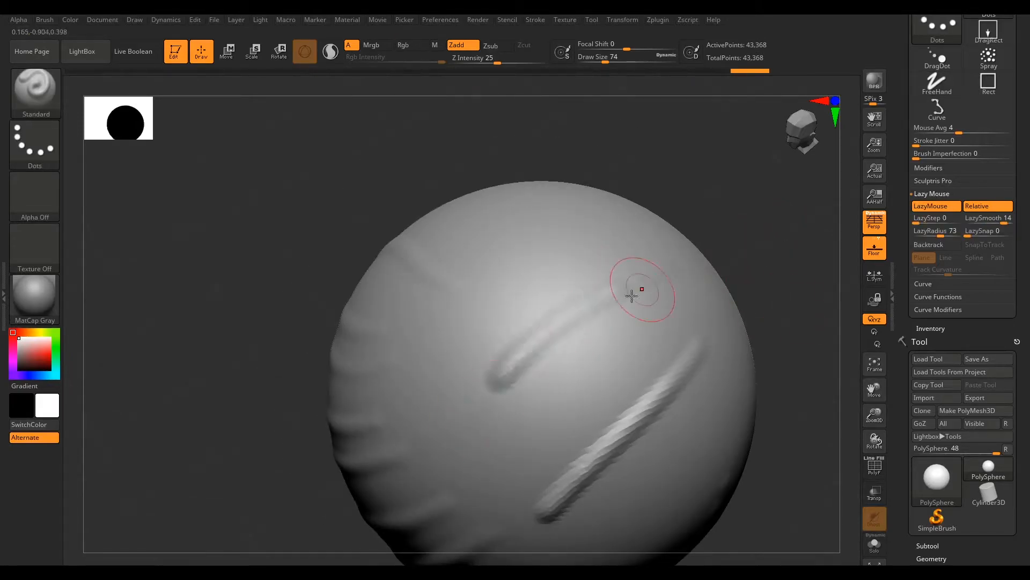
With LazyRadius 73, sculpt several bold curved ridges near the sphere's top
drag(642, 290, 588, 309)
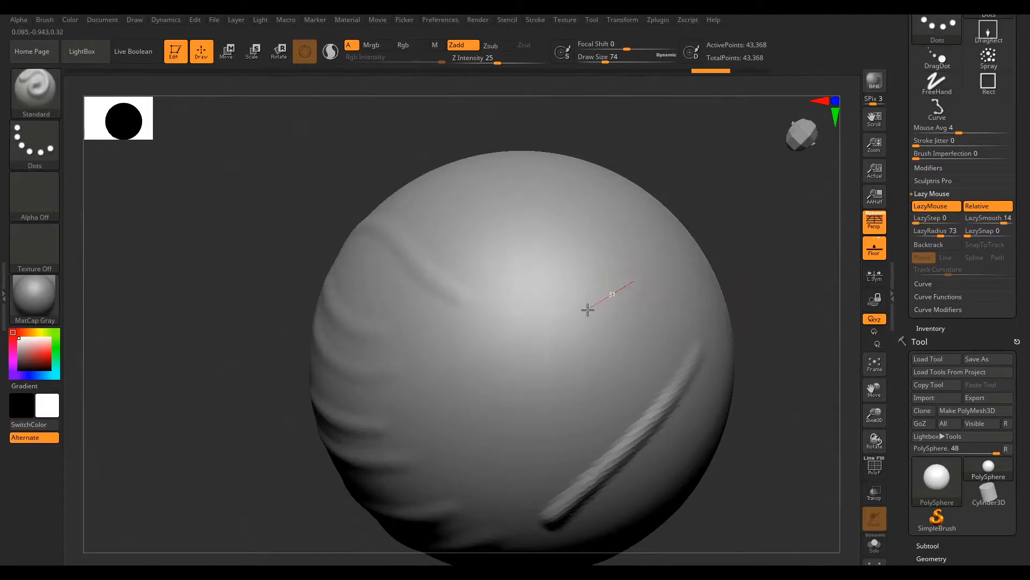
drag(613, 292, 526, 355)
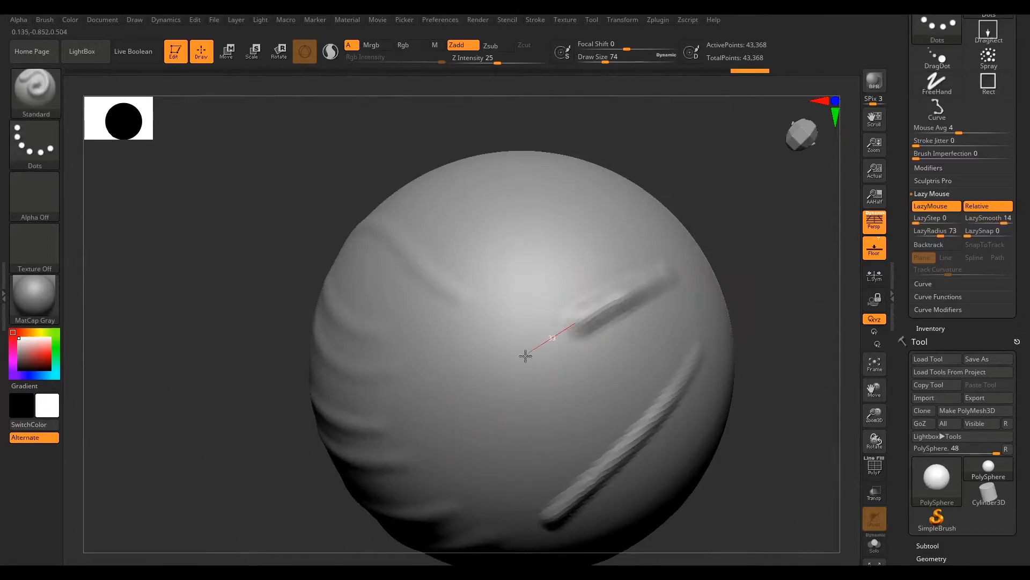
drag(554, 337, 783, 319)
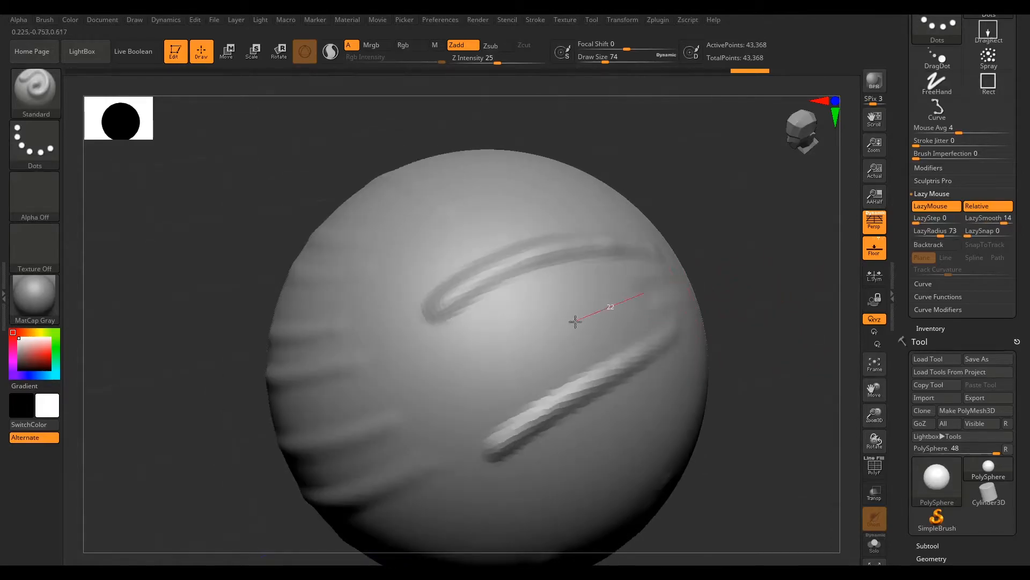
drag(576, 321, 775, 326)
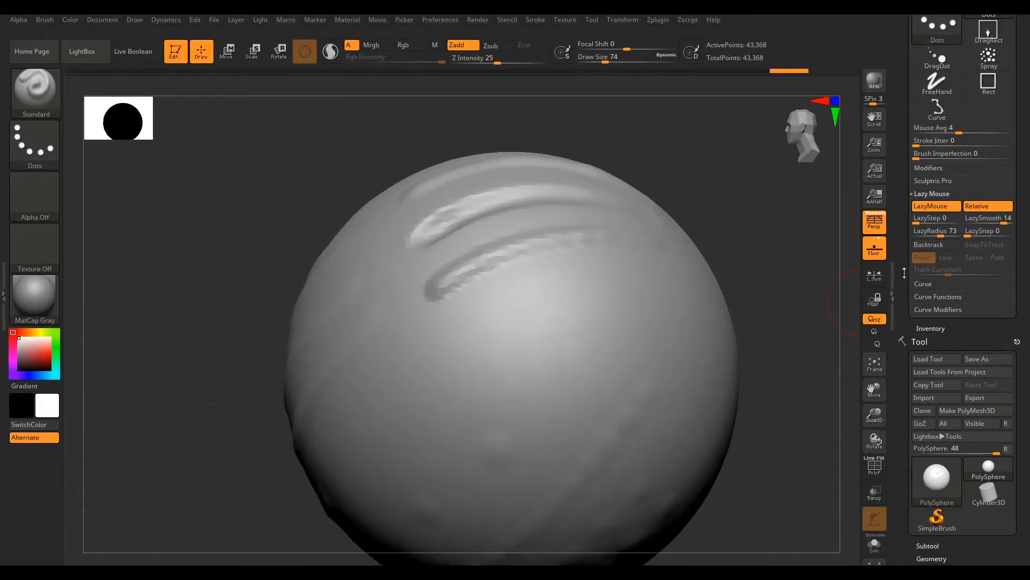
Enable Backtrack and SnapToTrack in Line mode for Lazy Mouse strokes
click(929, 244)
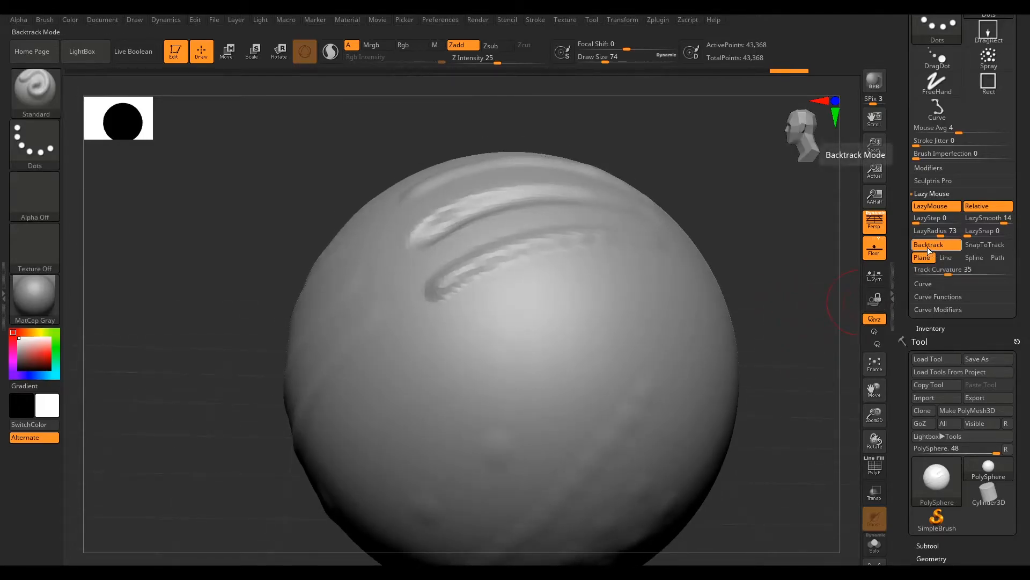
click(985, 244)
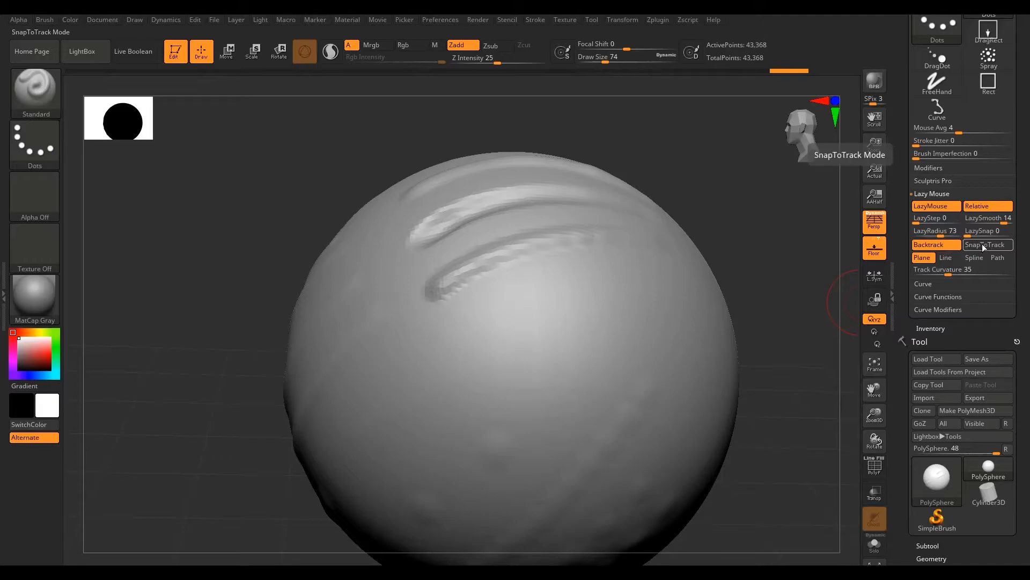
mouse_move(989, 249)
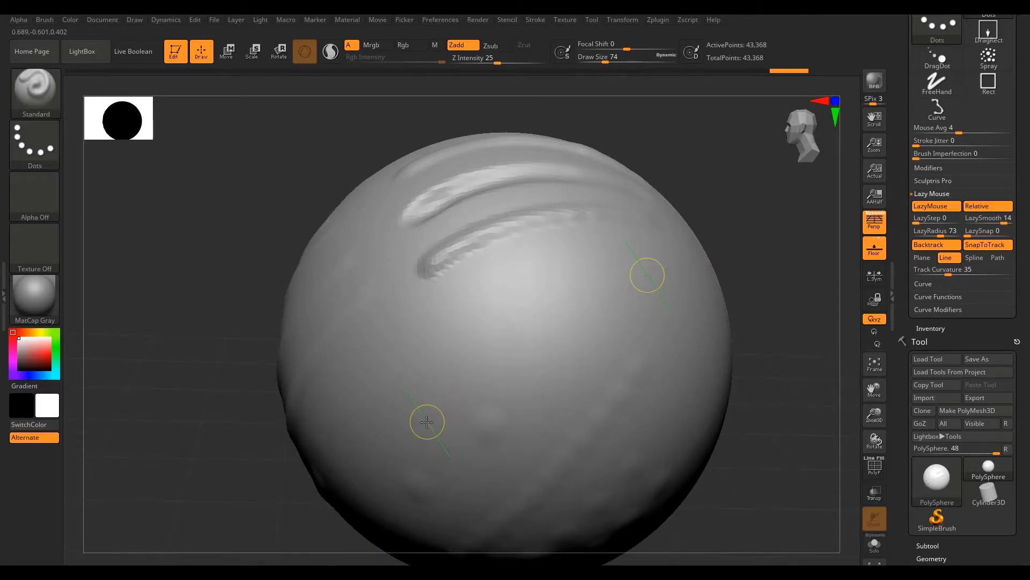
drag(426, 423, 468, 408)
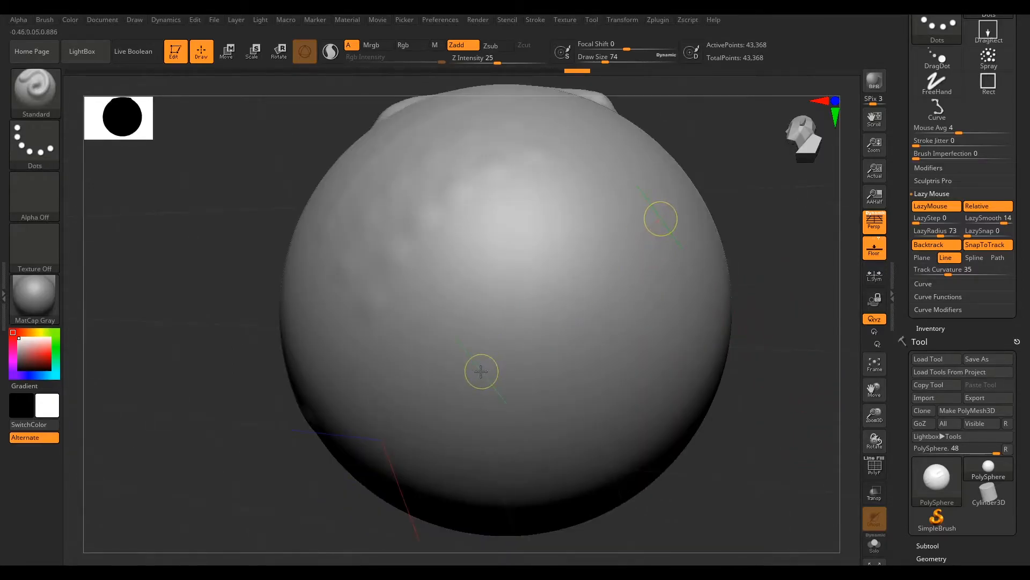
Start a bump near centre and pull a straight backtrack stroke to the lower right
drag(479, 372, 519, 368)
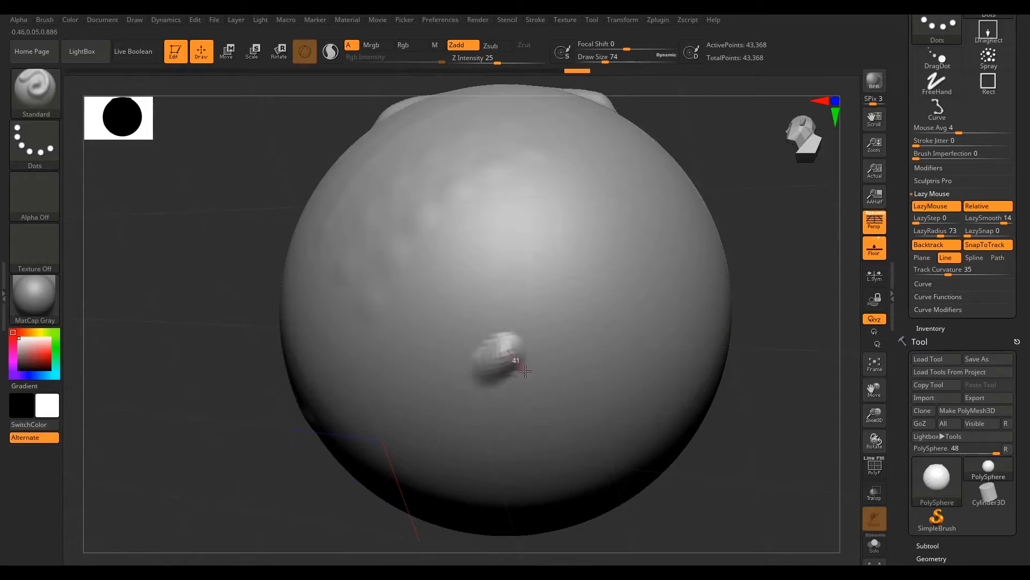
drag(523, 371, 628, 538)
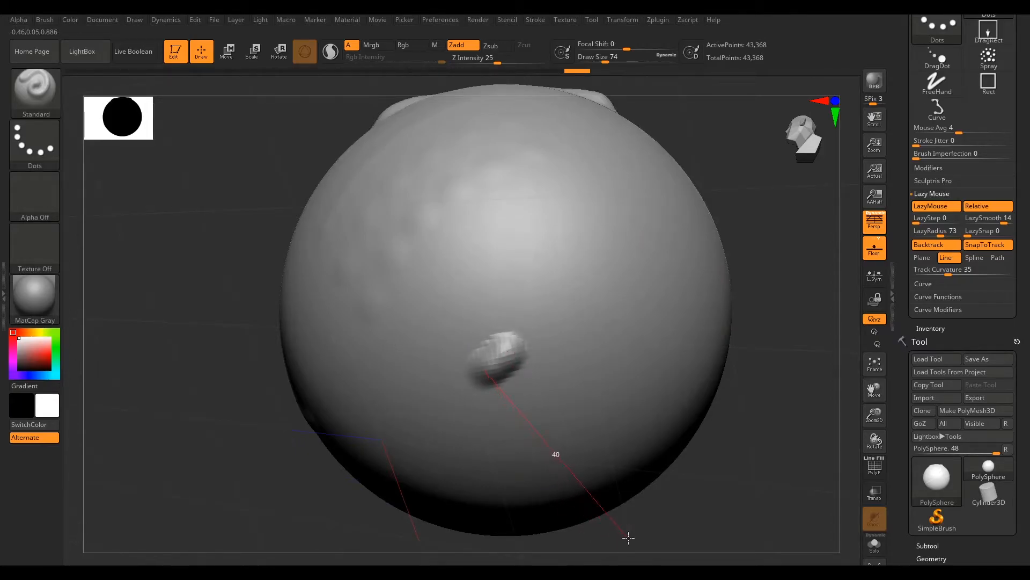
drag(628, 538, 667, 499)
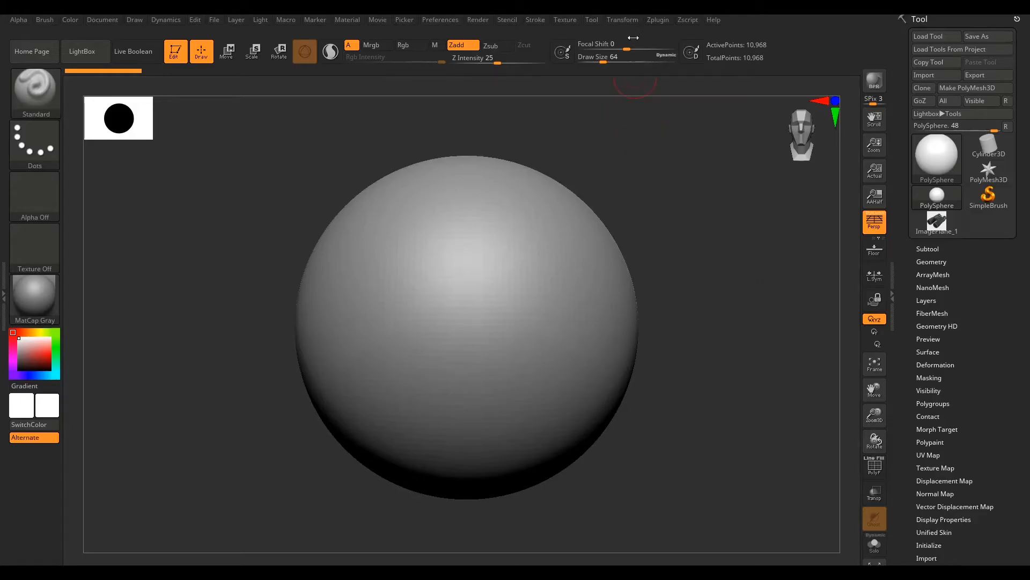
Bring up the Texture > Image Plane options beside the fresh PolySphere
click(564, 19)
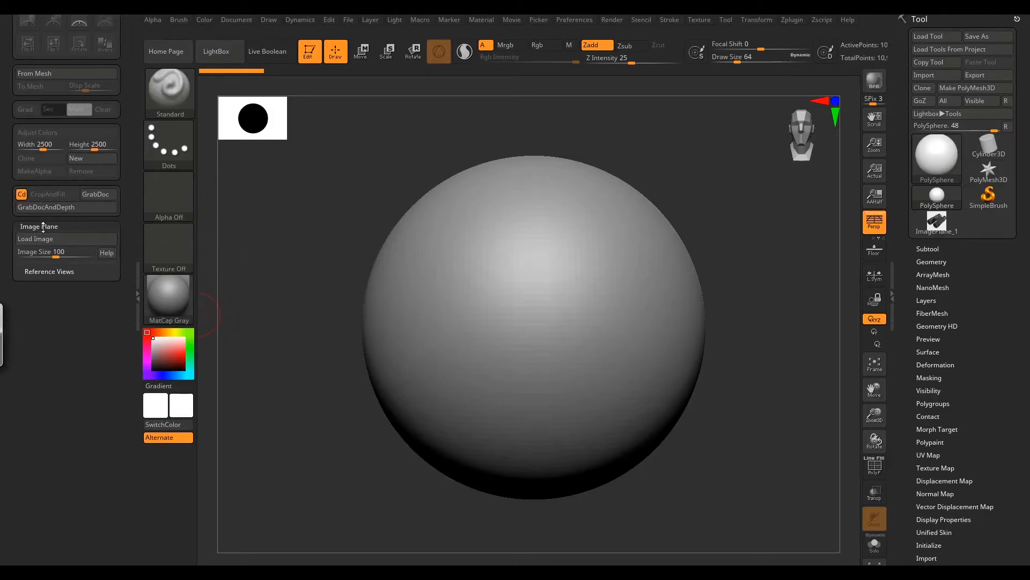
mouse_move(60, 239)
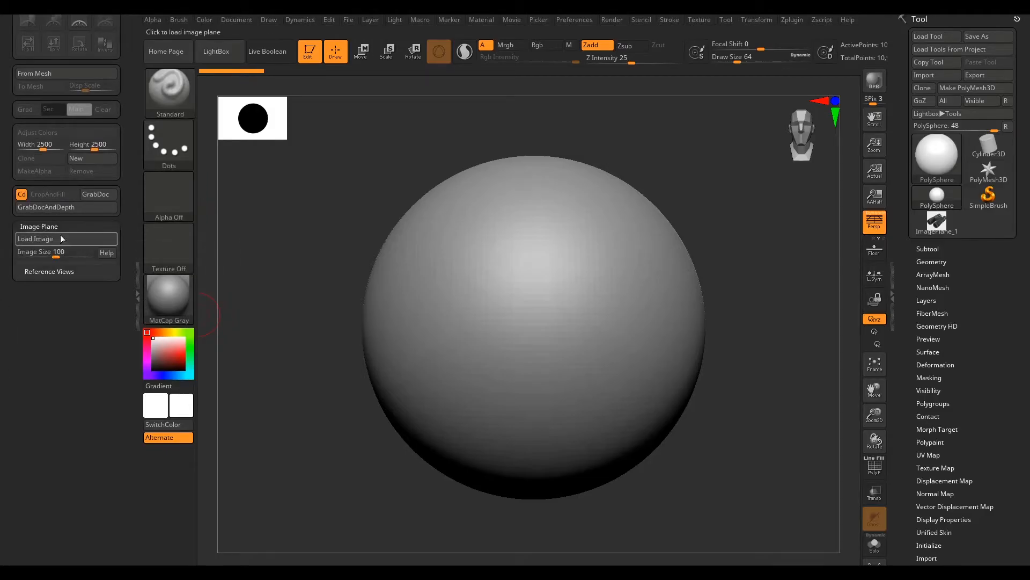
mouse_move(51, 241)
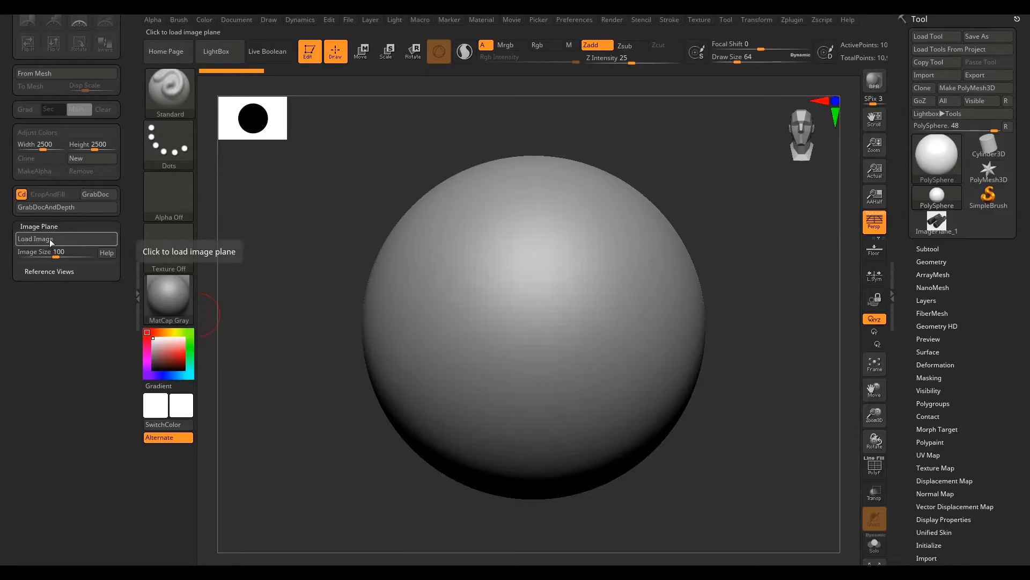
Load the Nikon binoculars JPG as the image plane behind the sphere
click(37, 238)
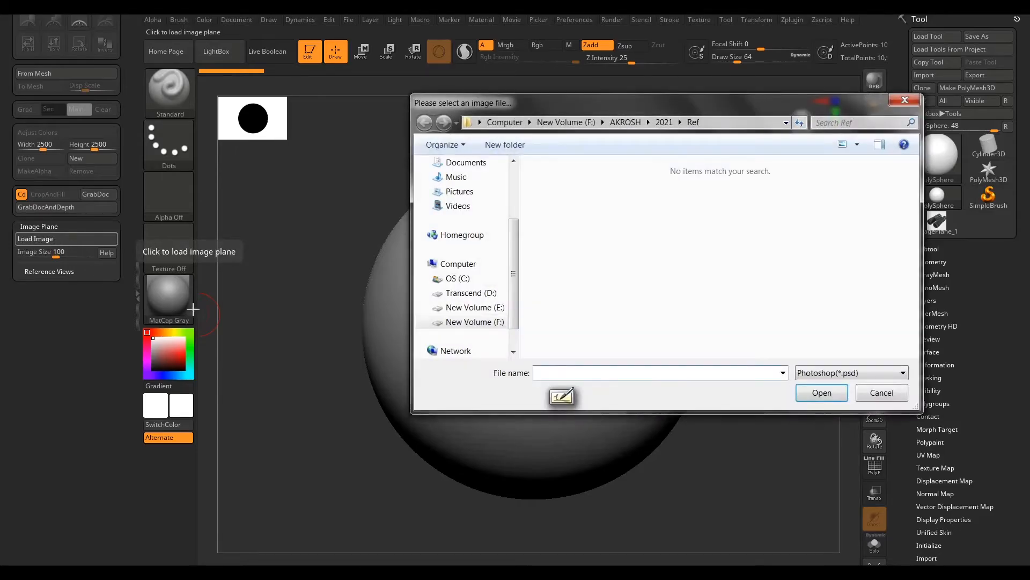
click(851, 373)
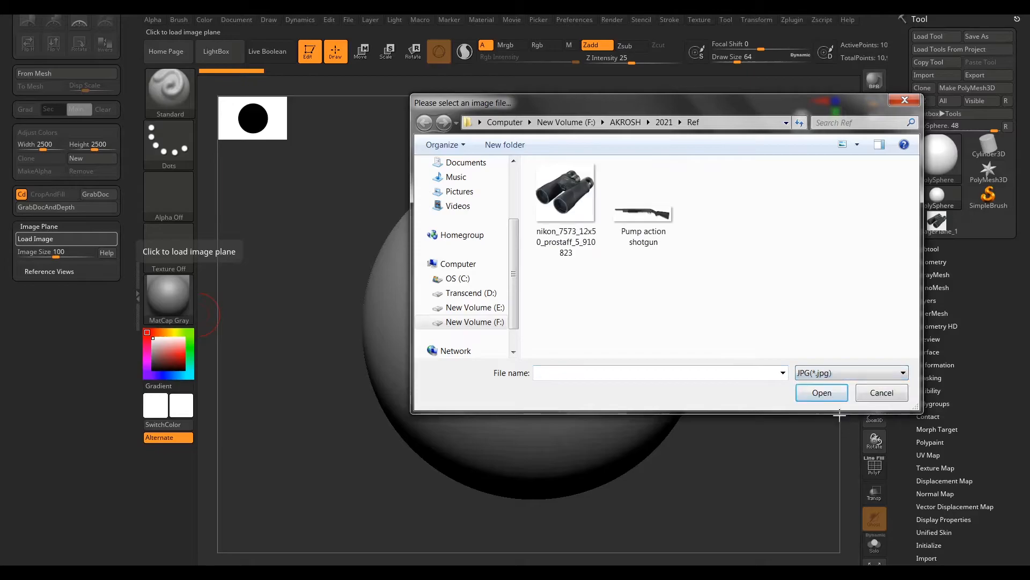
click(566, 191)
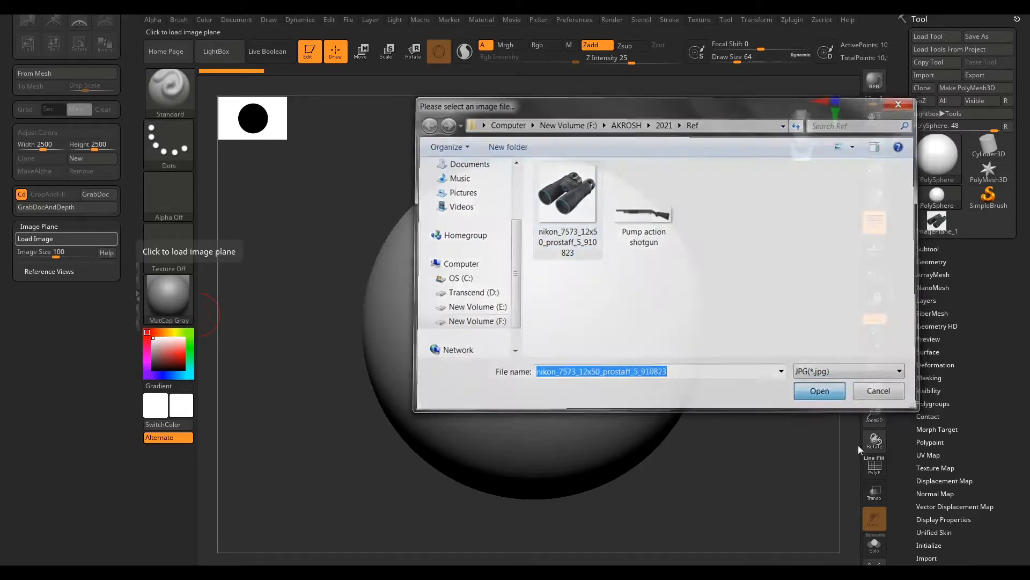
click(820, 391)
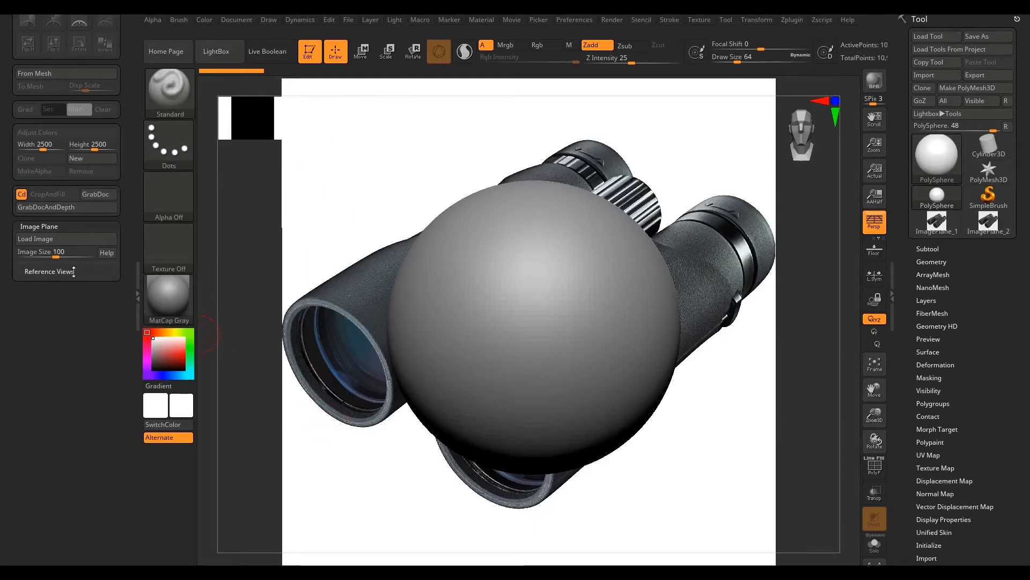
Expand Reference Views and raise Image Size to about 86
click(48, 271)
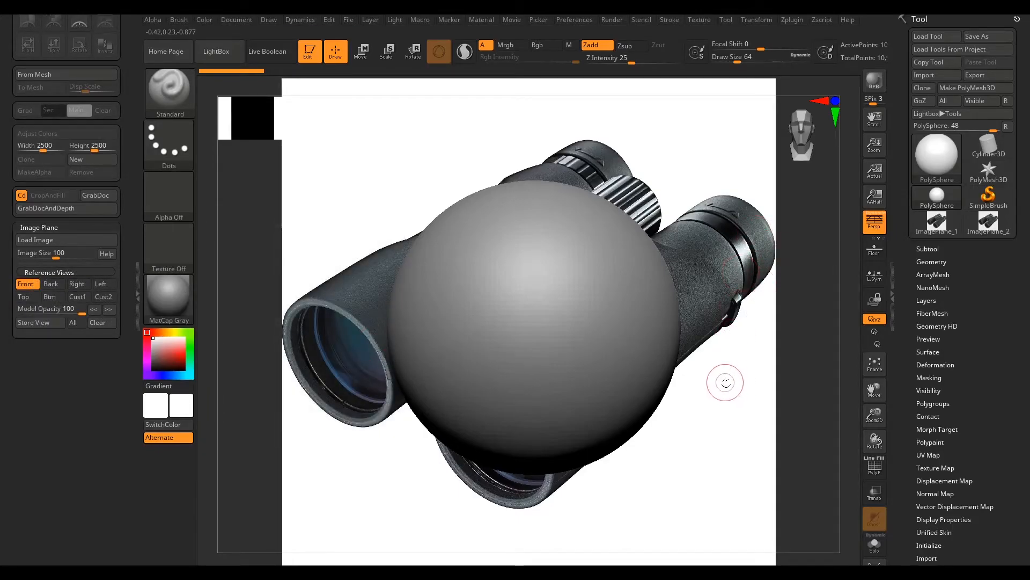
mouse_move(50, 283)
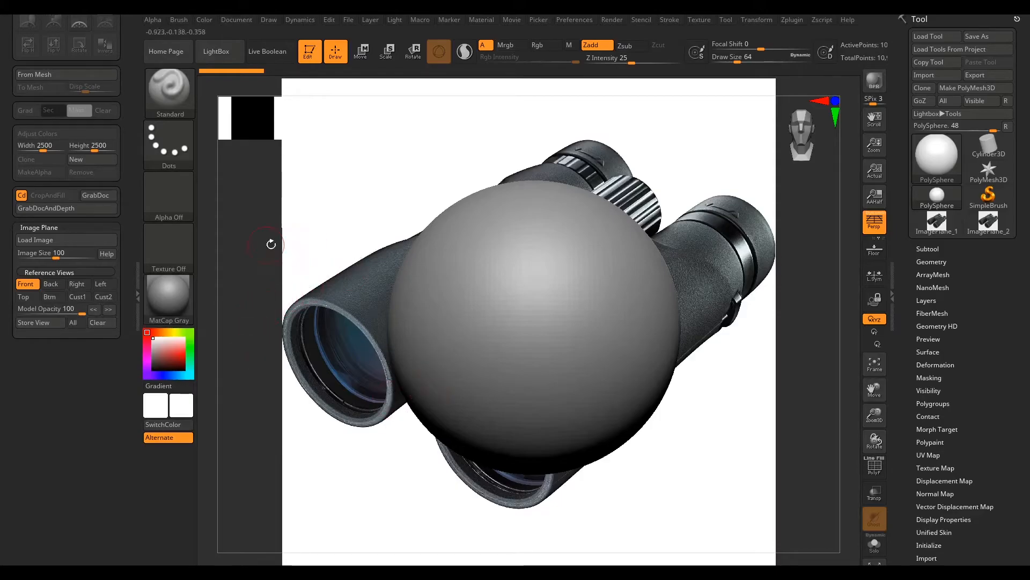
mouse_move(51, 254)
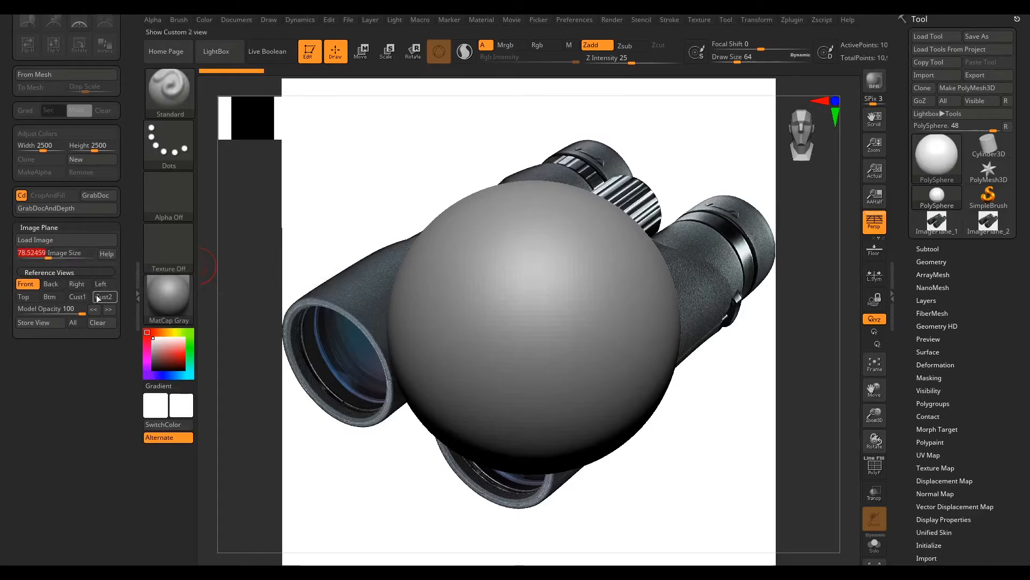
click(49, 296)
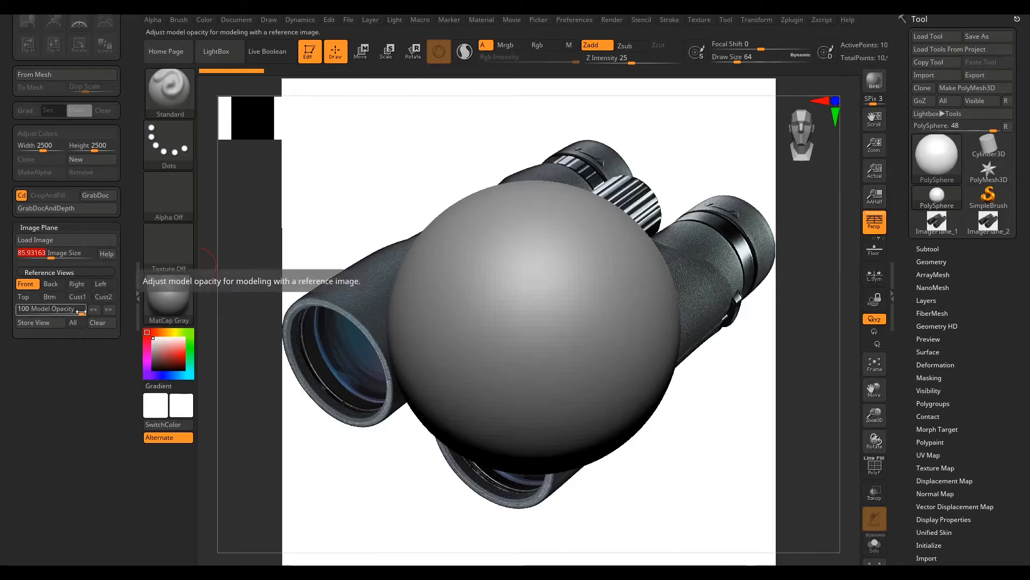
Drop Model Opacity to near see-through, restore it to 100, and show the Back view
drag(66, 309, 26, 310)
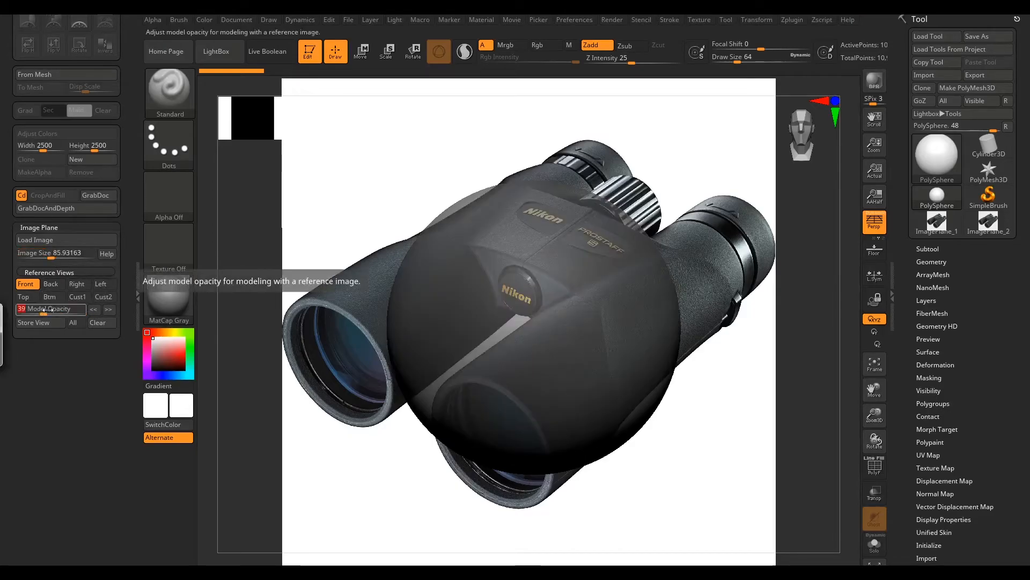
drag(34, 309, 78, 309)
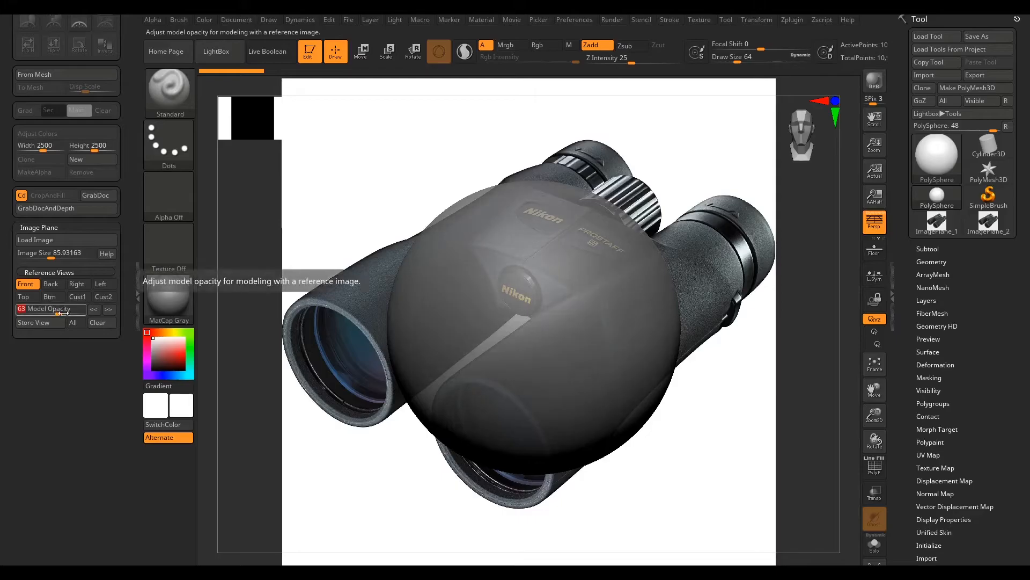
drag(49, 308, 85, 308)
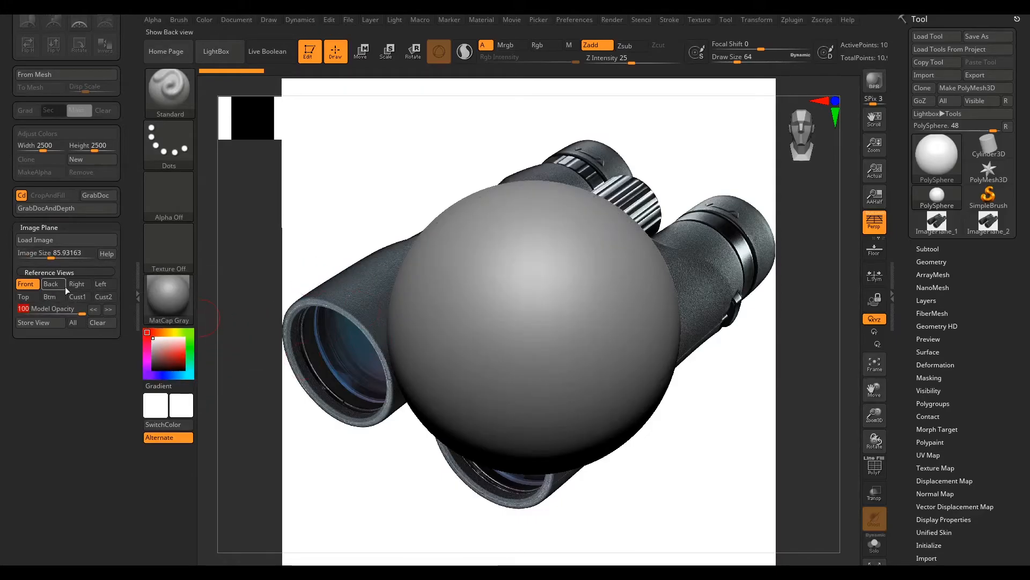
click(52, 284)
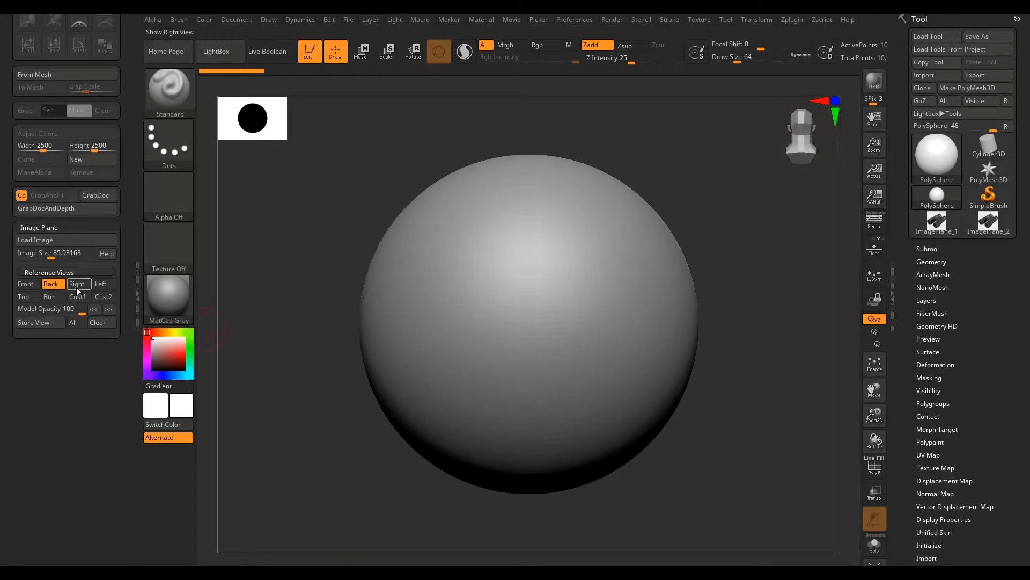
Check the sphere from the Right reference view, then orbit freely so the photo hides
click(78, 283)
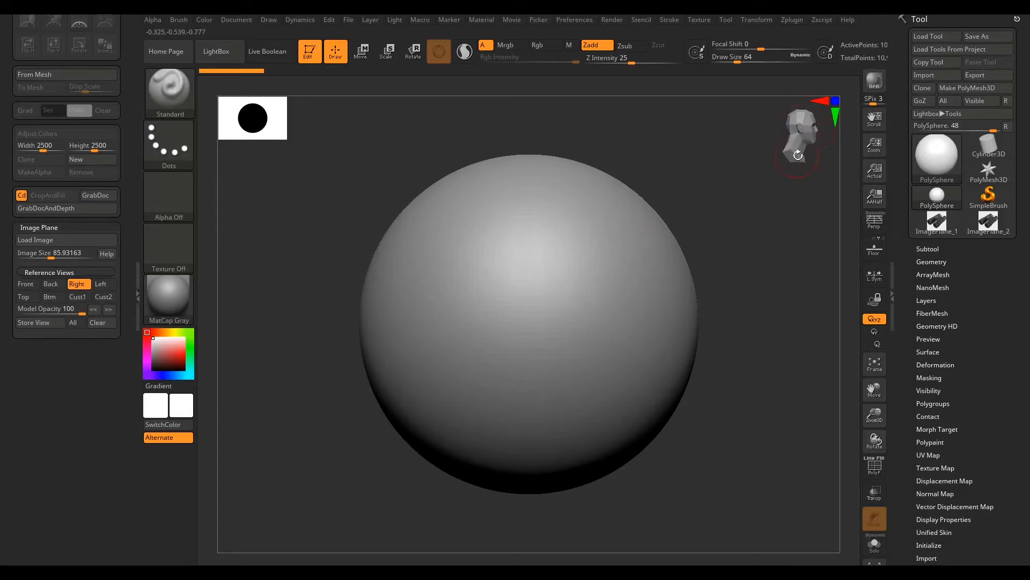
drag(797, 156, 779, 405)
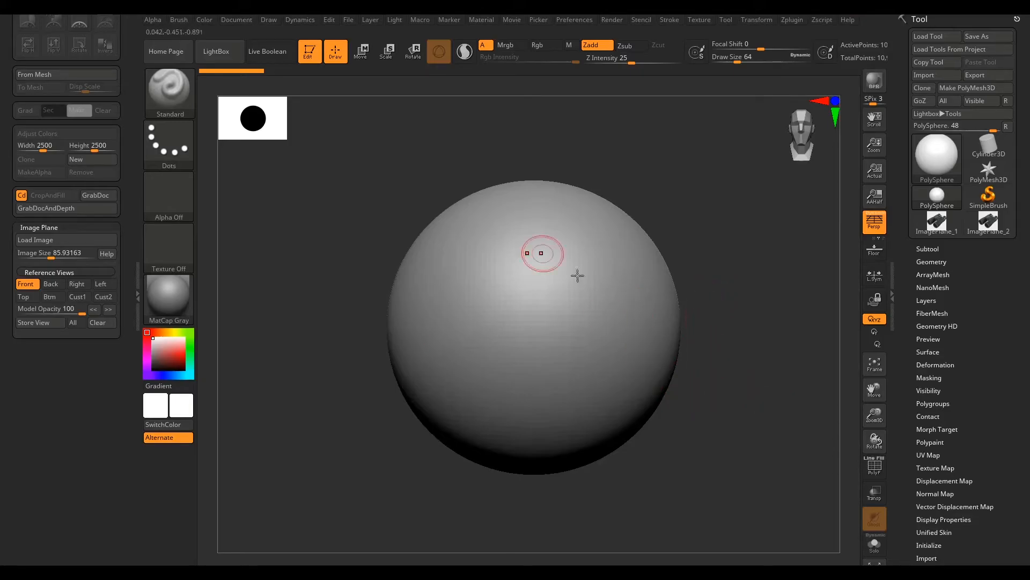
Show the Floor grid from the Draw palette with the Front-Back map settings expanded
click(268, 19)
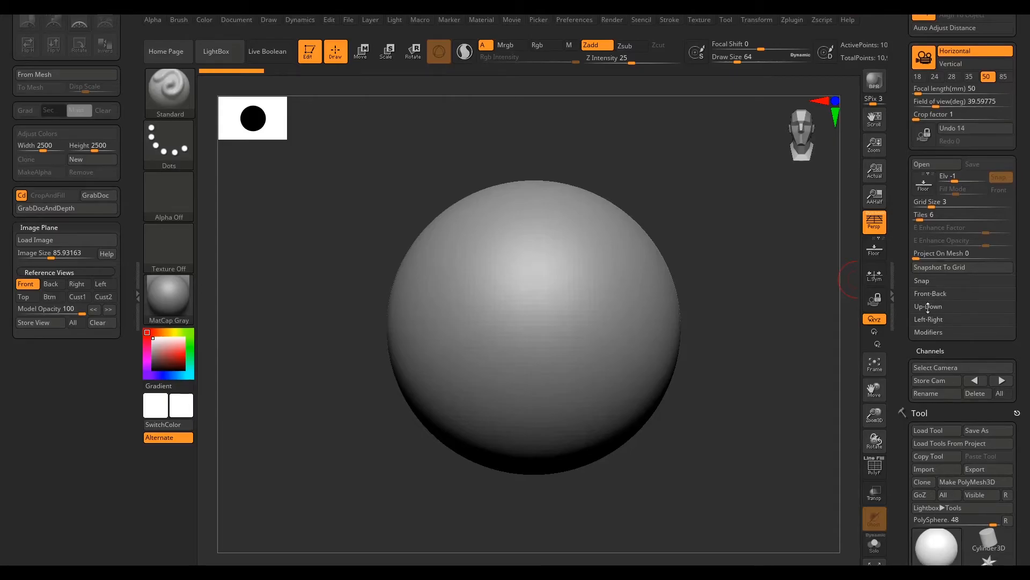
mouse_move(934, 293)
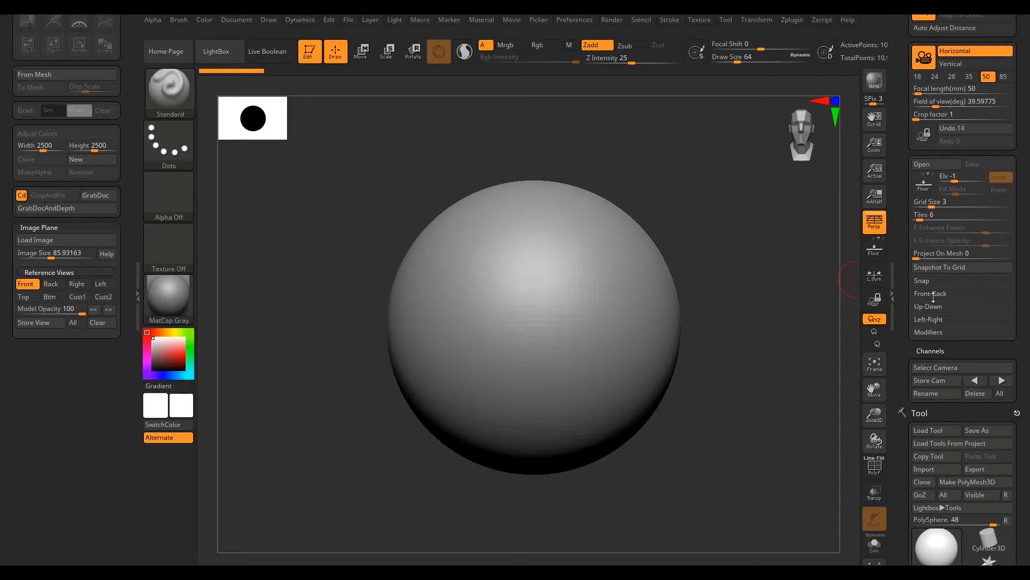
click(930, 293)
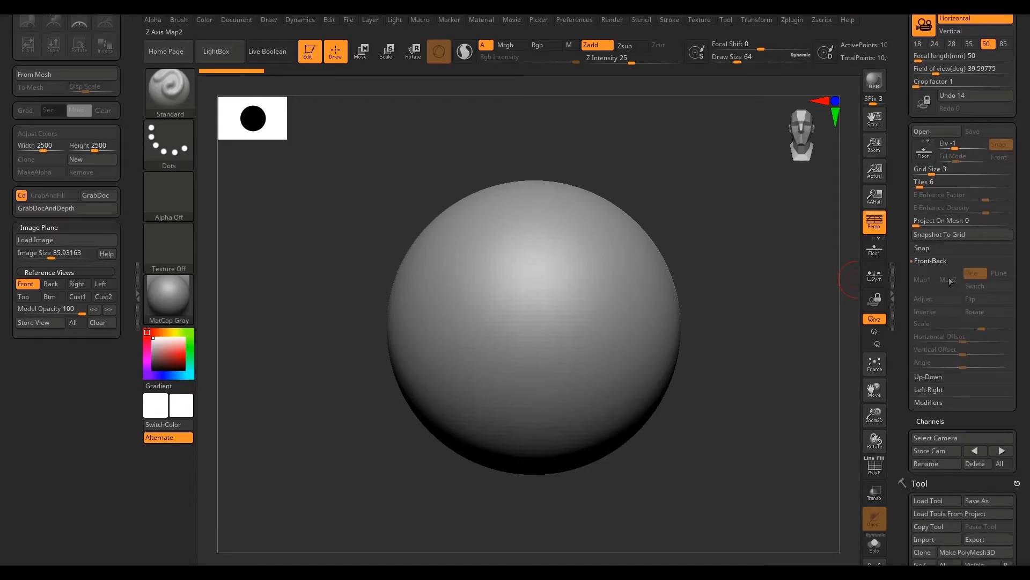
mouse_move(874, 249)
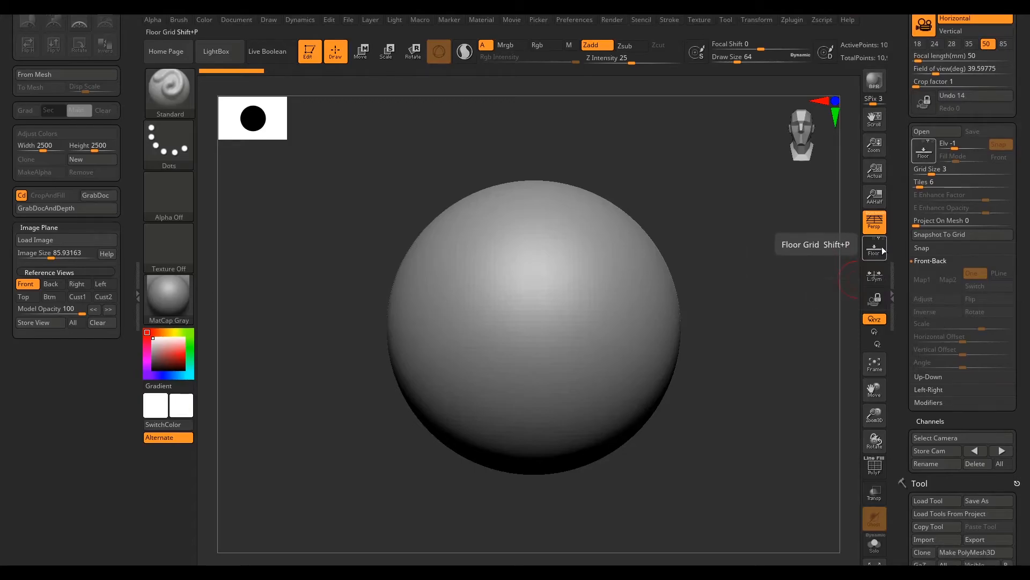
click(874, 247)
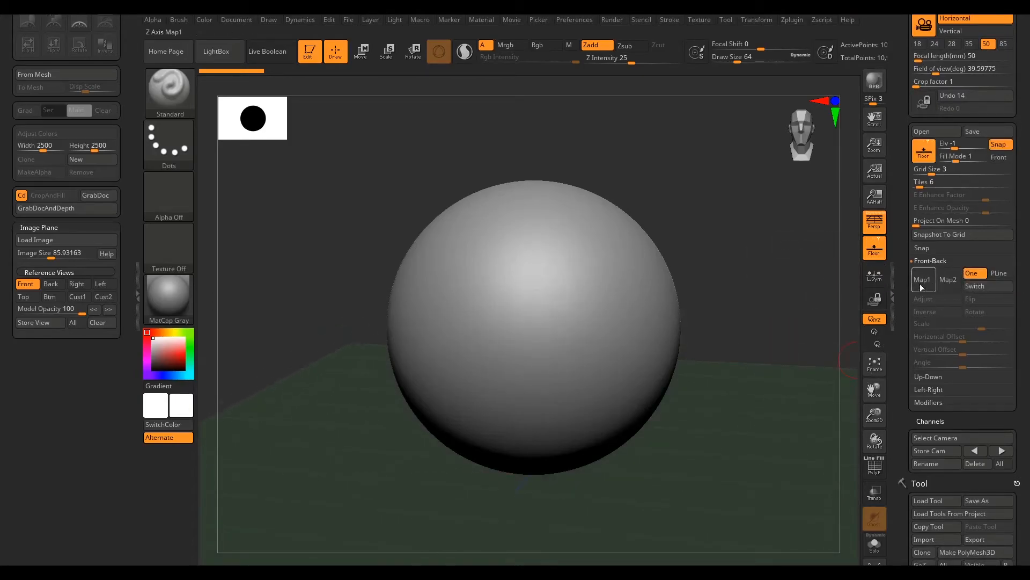
mouse_move(874, 248)
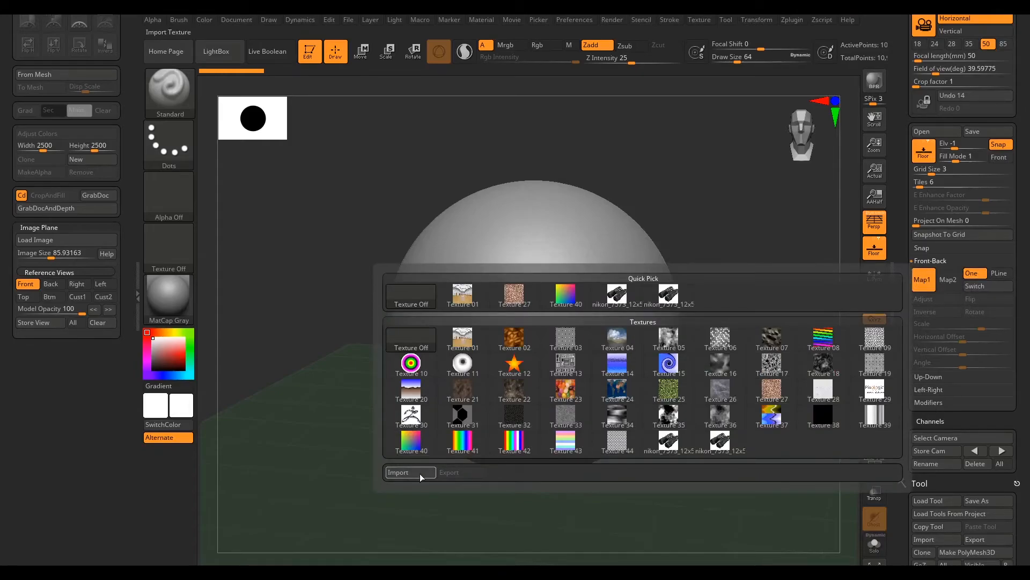
Import the binoculars photo as the Front-Back grid Map1 and flip it with Inverse
click(410, 473)
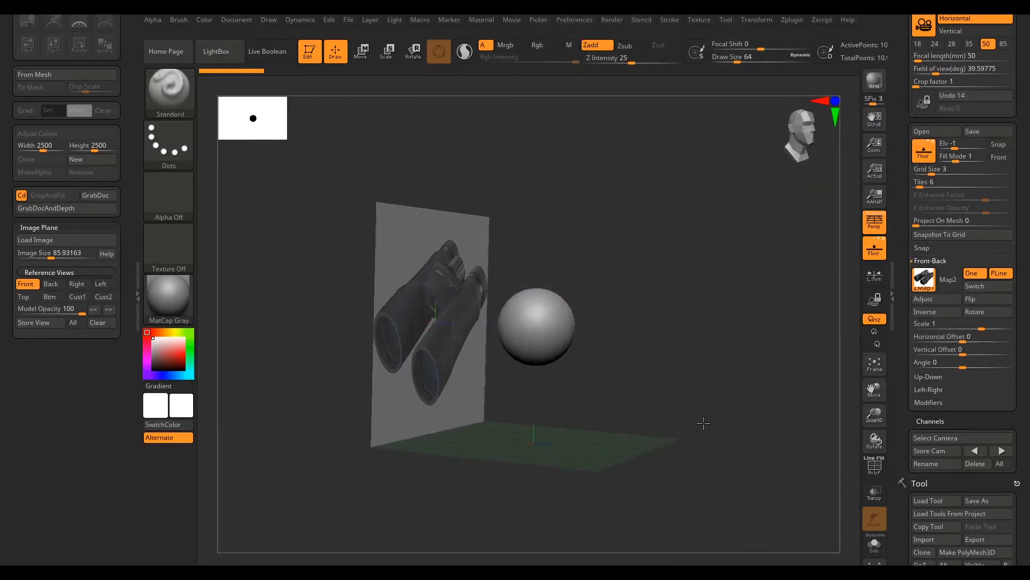
drag(704, 423, 643, 402)
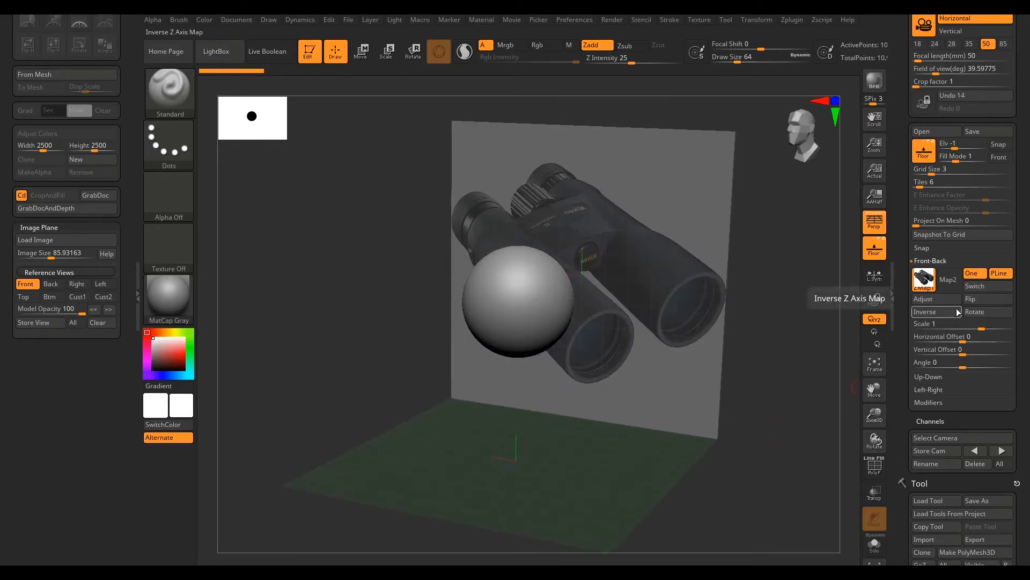
click(987, 311)
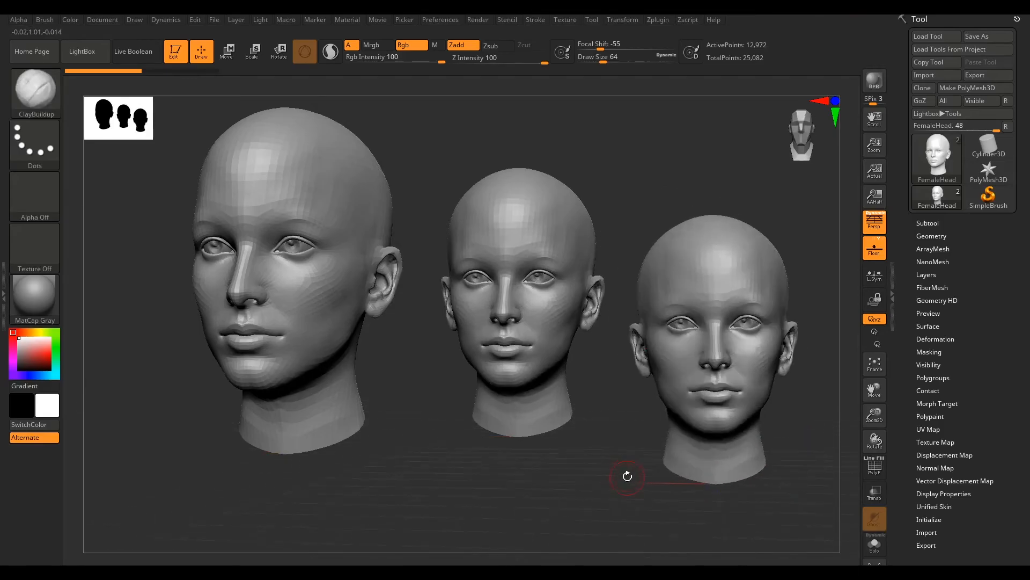
Bring up the Tool > Layers palette for the FemaleHead sculpt showing Layer1 and Layer2
click(236, 20)
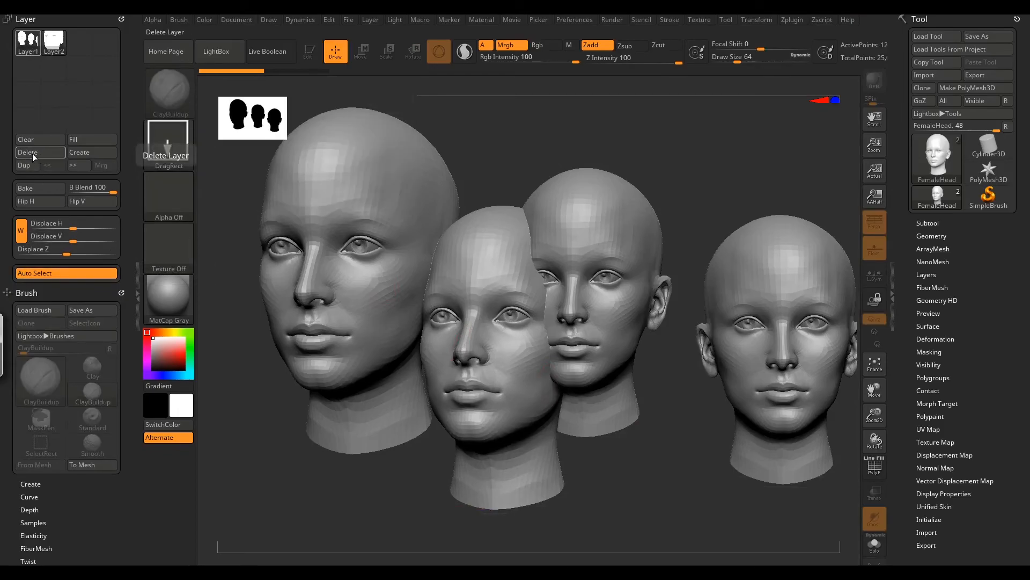
Delete Layer2 and confirm, leaving one layer and a single female head
click(26, 152)
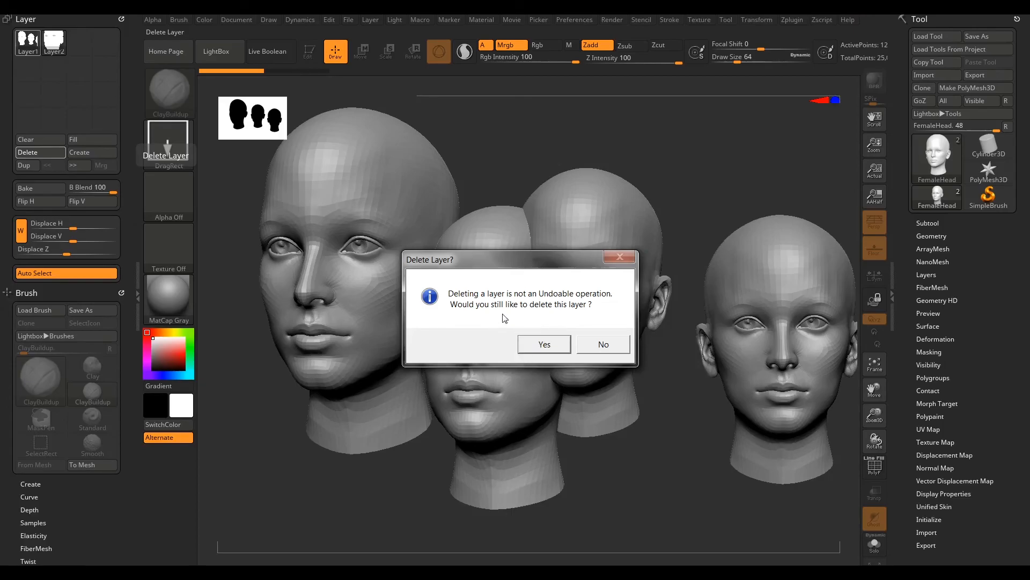
mouse_move(557, 313)
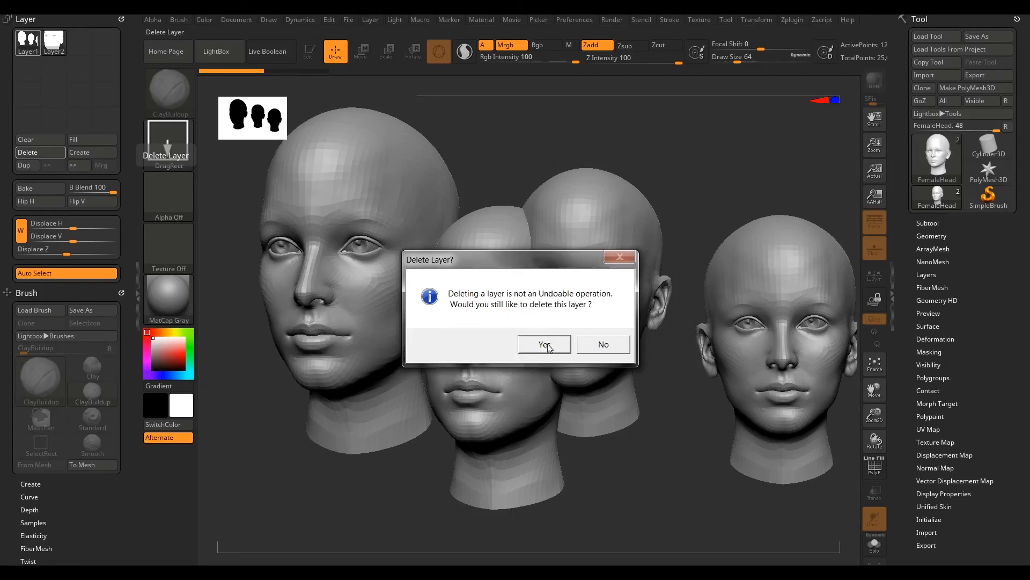
click(543, 343)
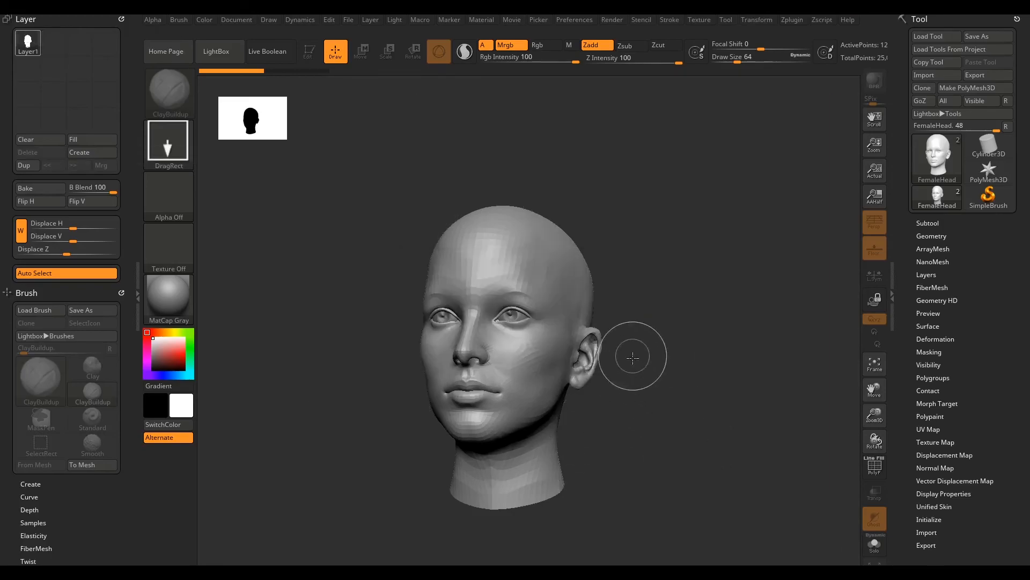